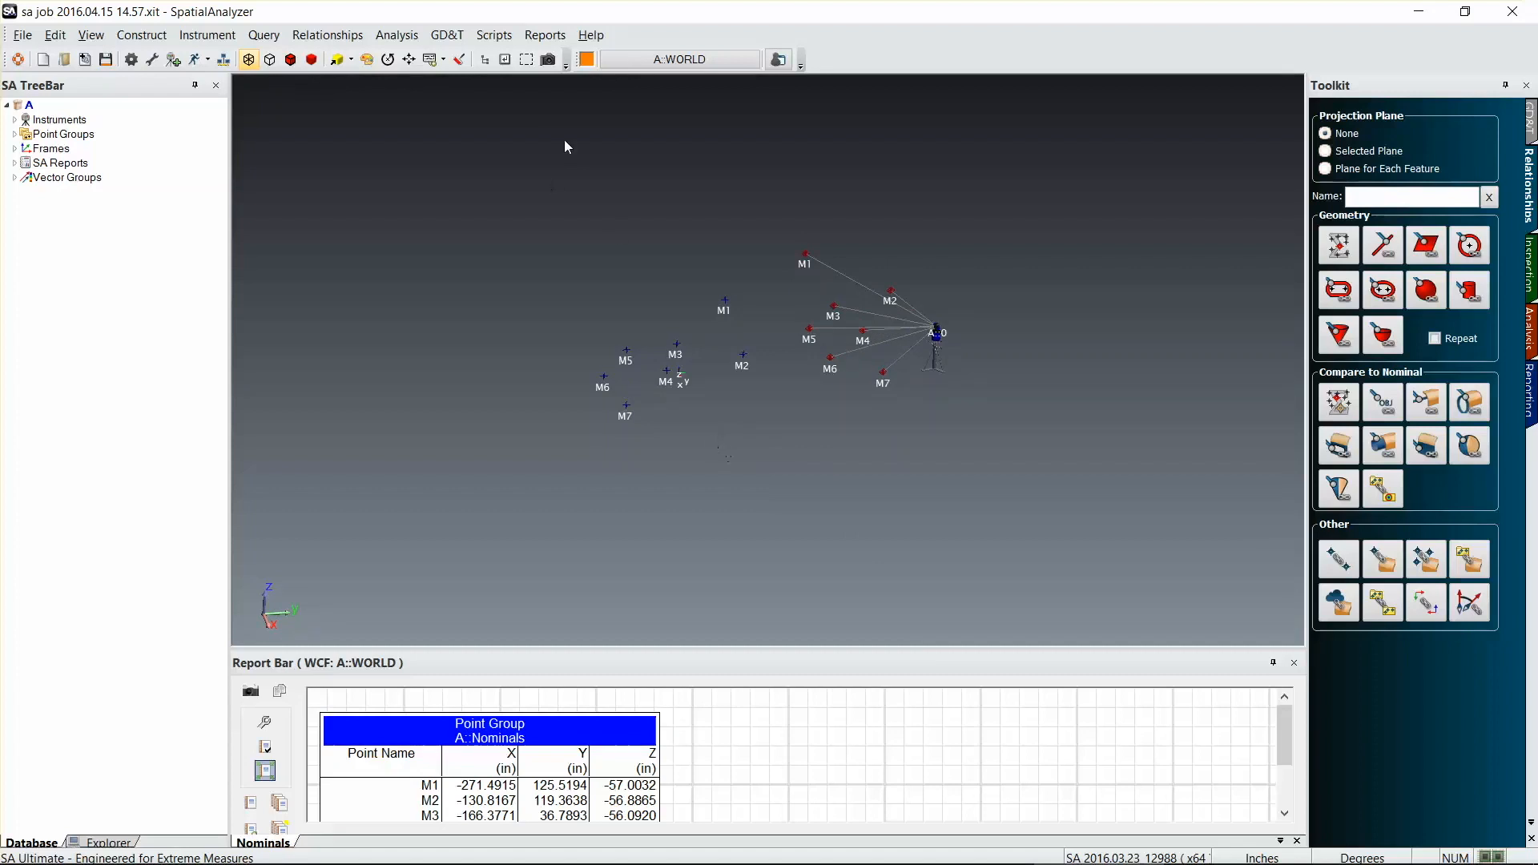
Step: Replace the dark grey gradient 3D view background with plain white
click(366, 58)
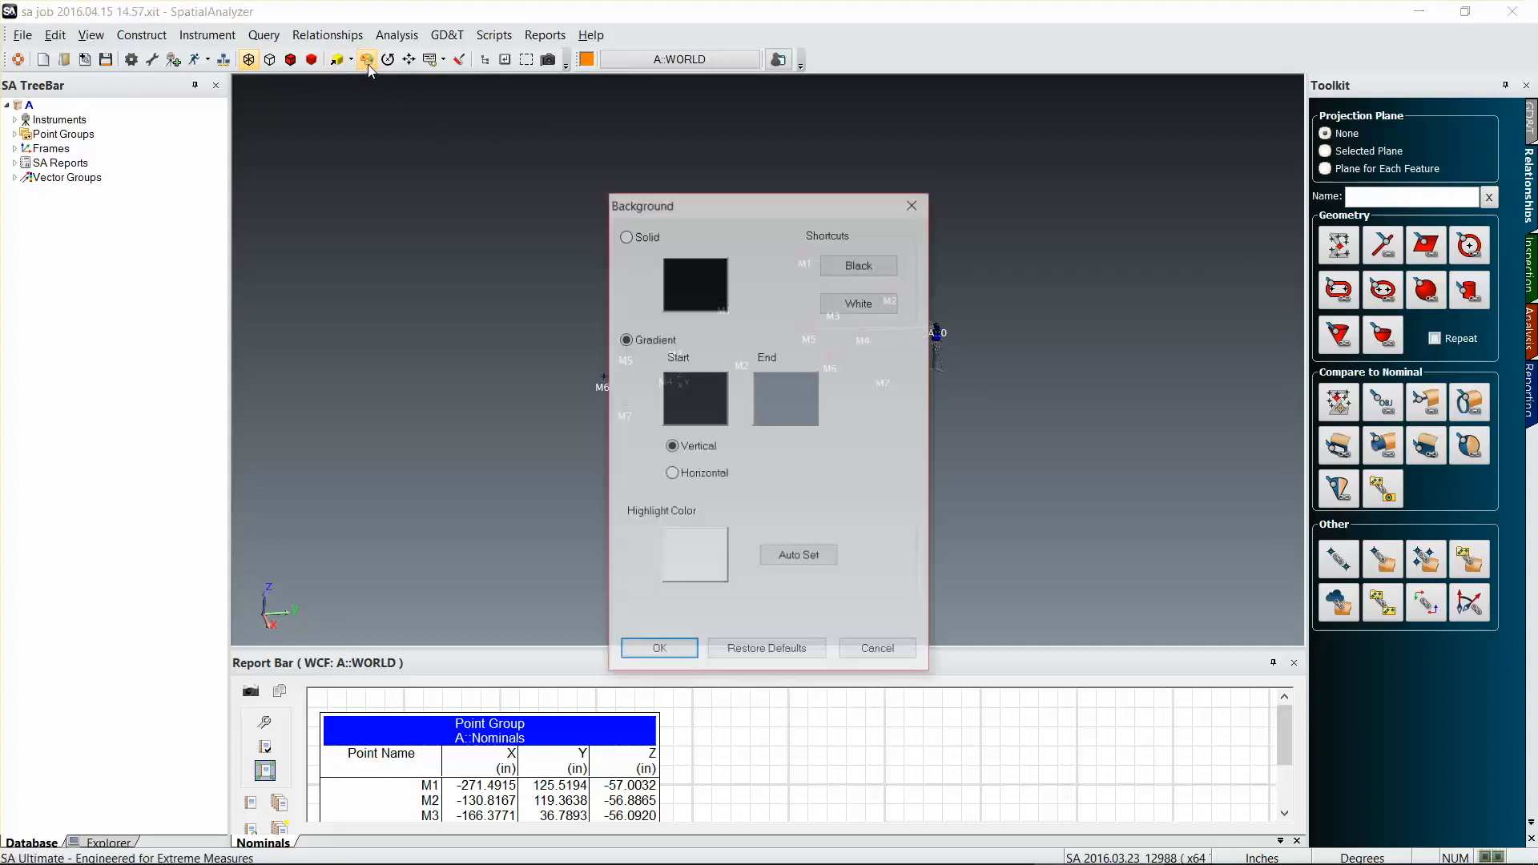
click(659, 647)
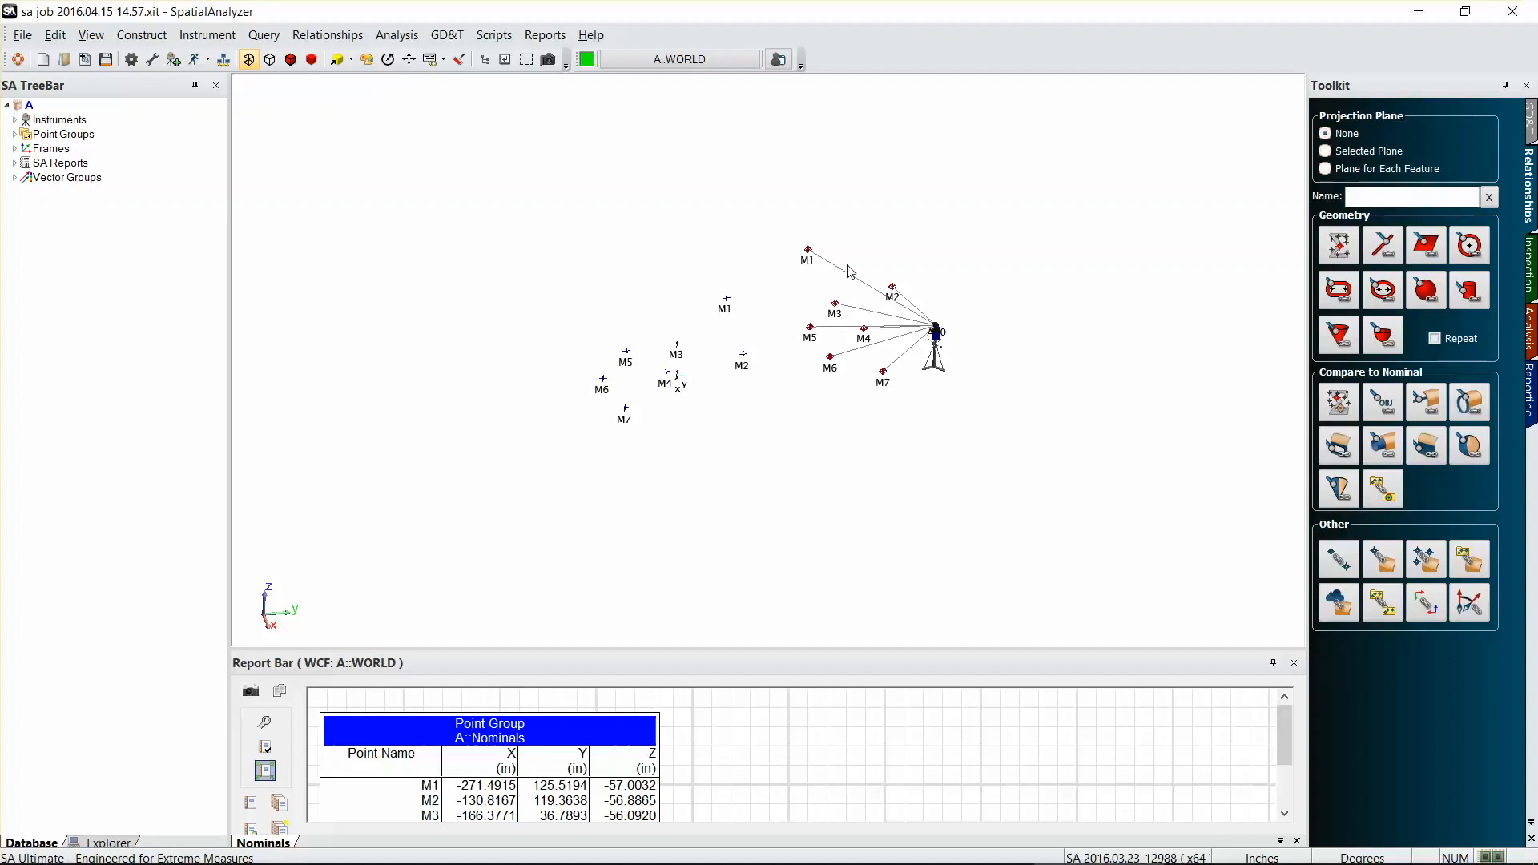
click(589, 34)
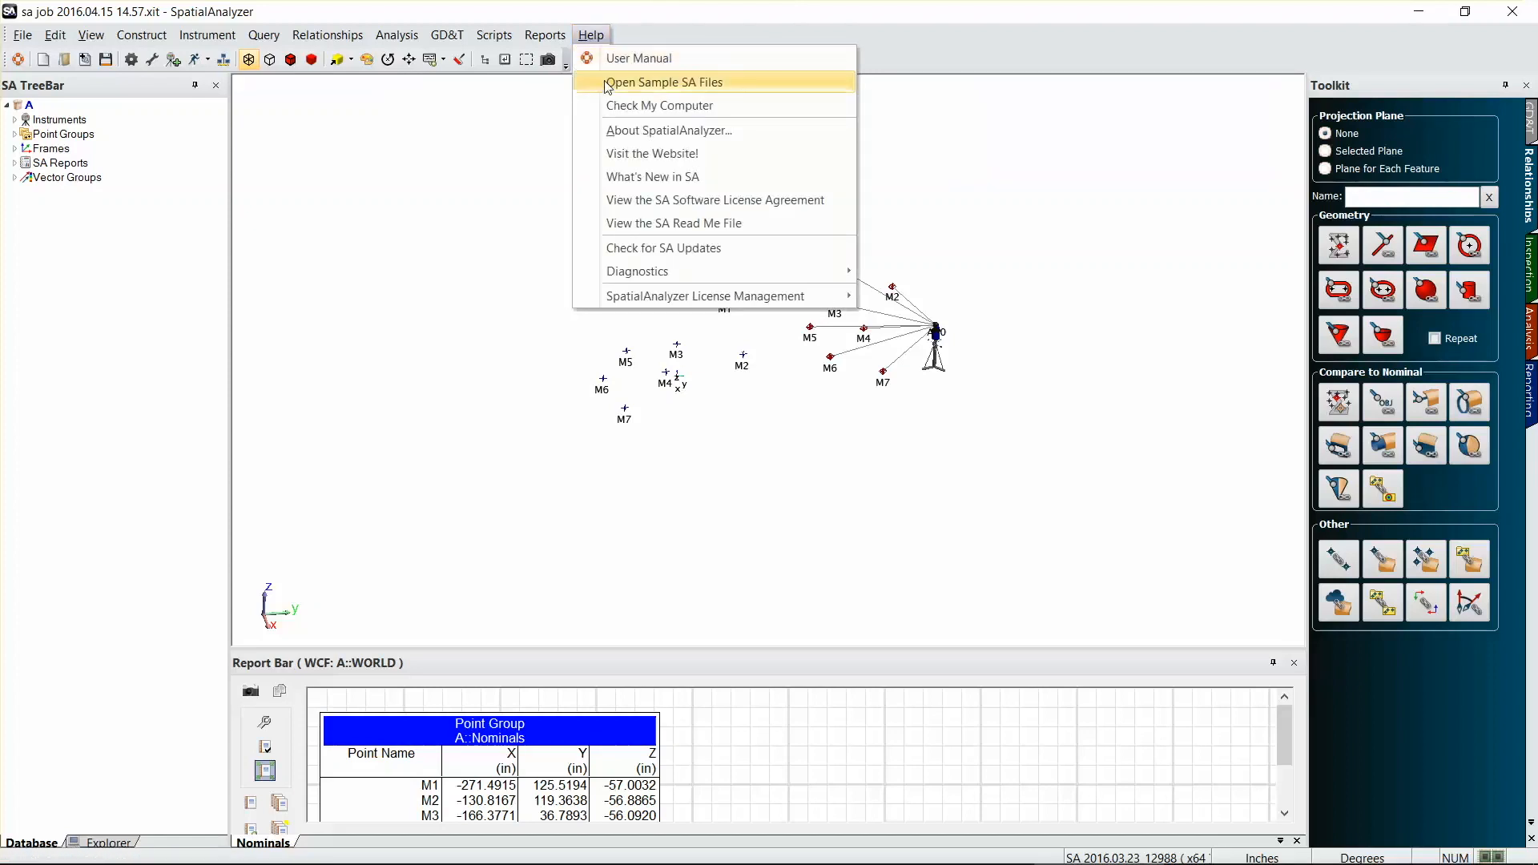
Step: Open the Best Fit Points to Points.xit sample job, accepting the default-name warning
click(663, 82)
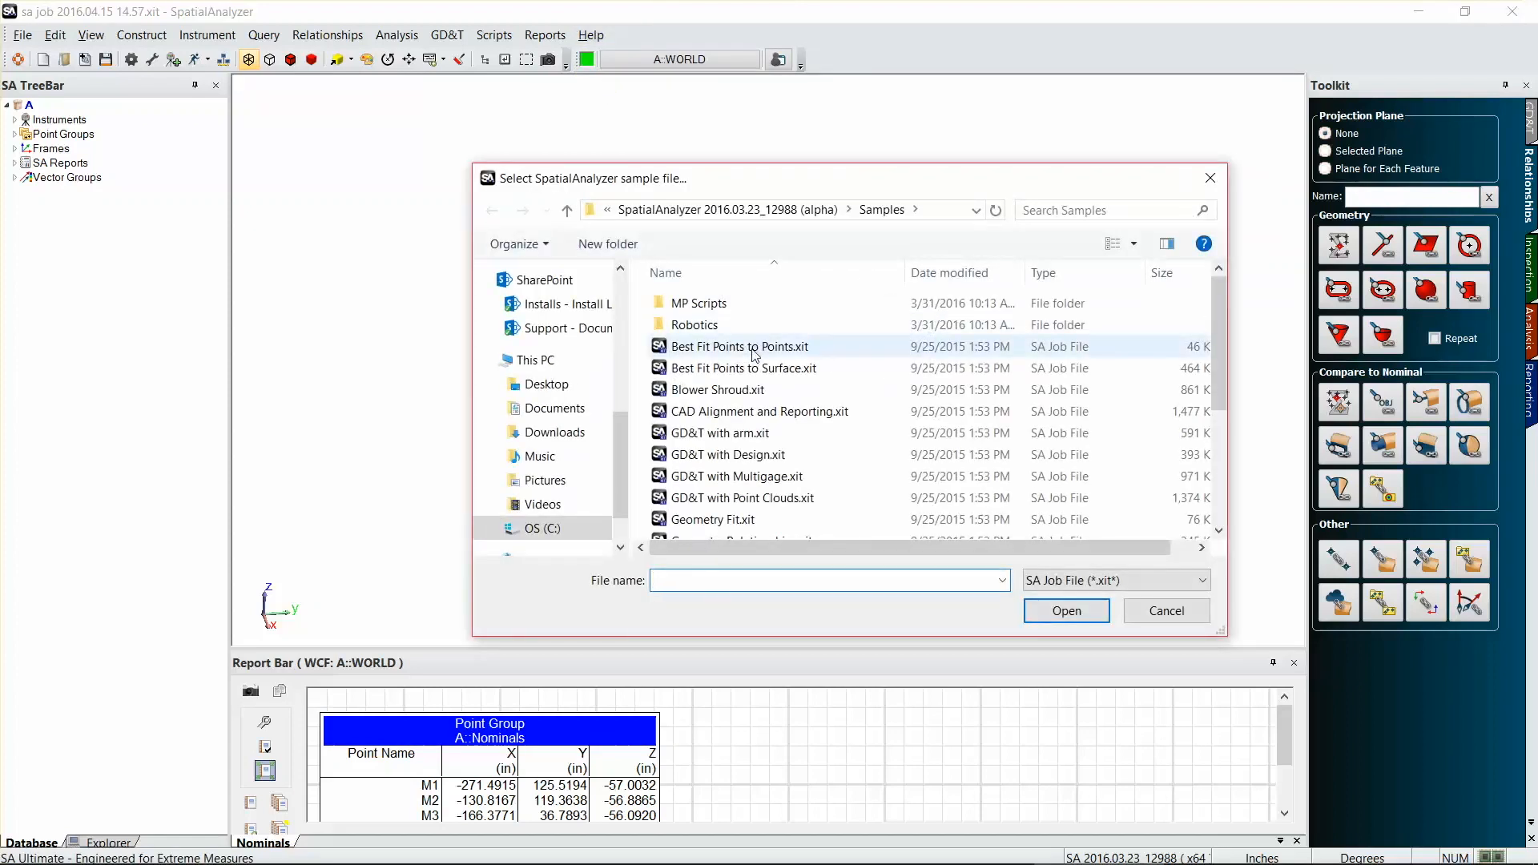
click(740, 346)
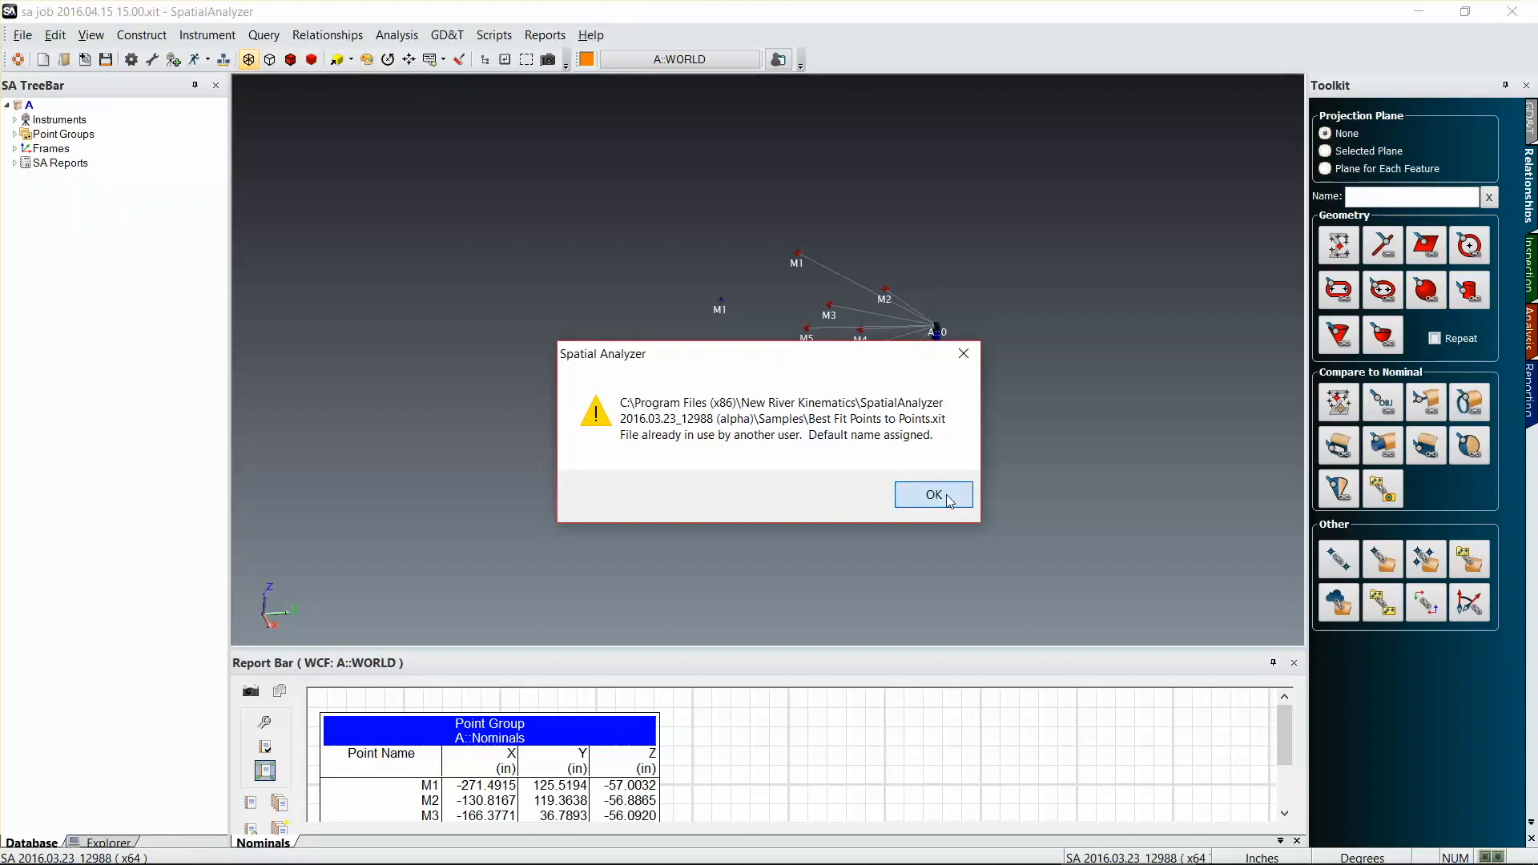
click(932, 495)
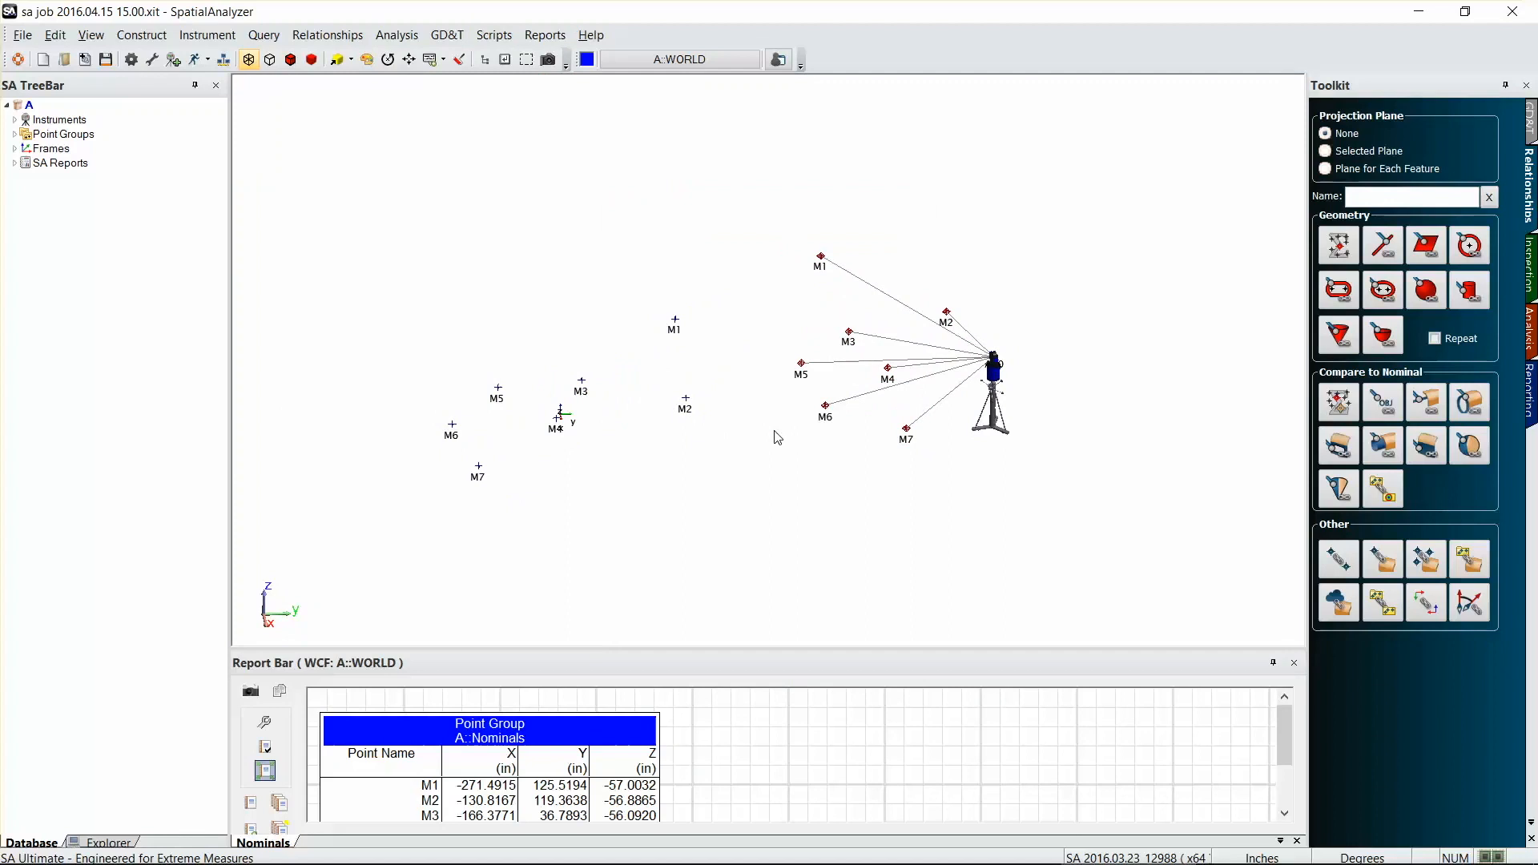
mouse_move(573, 457)
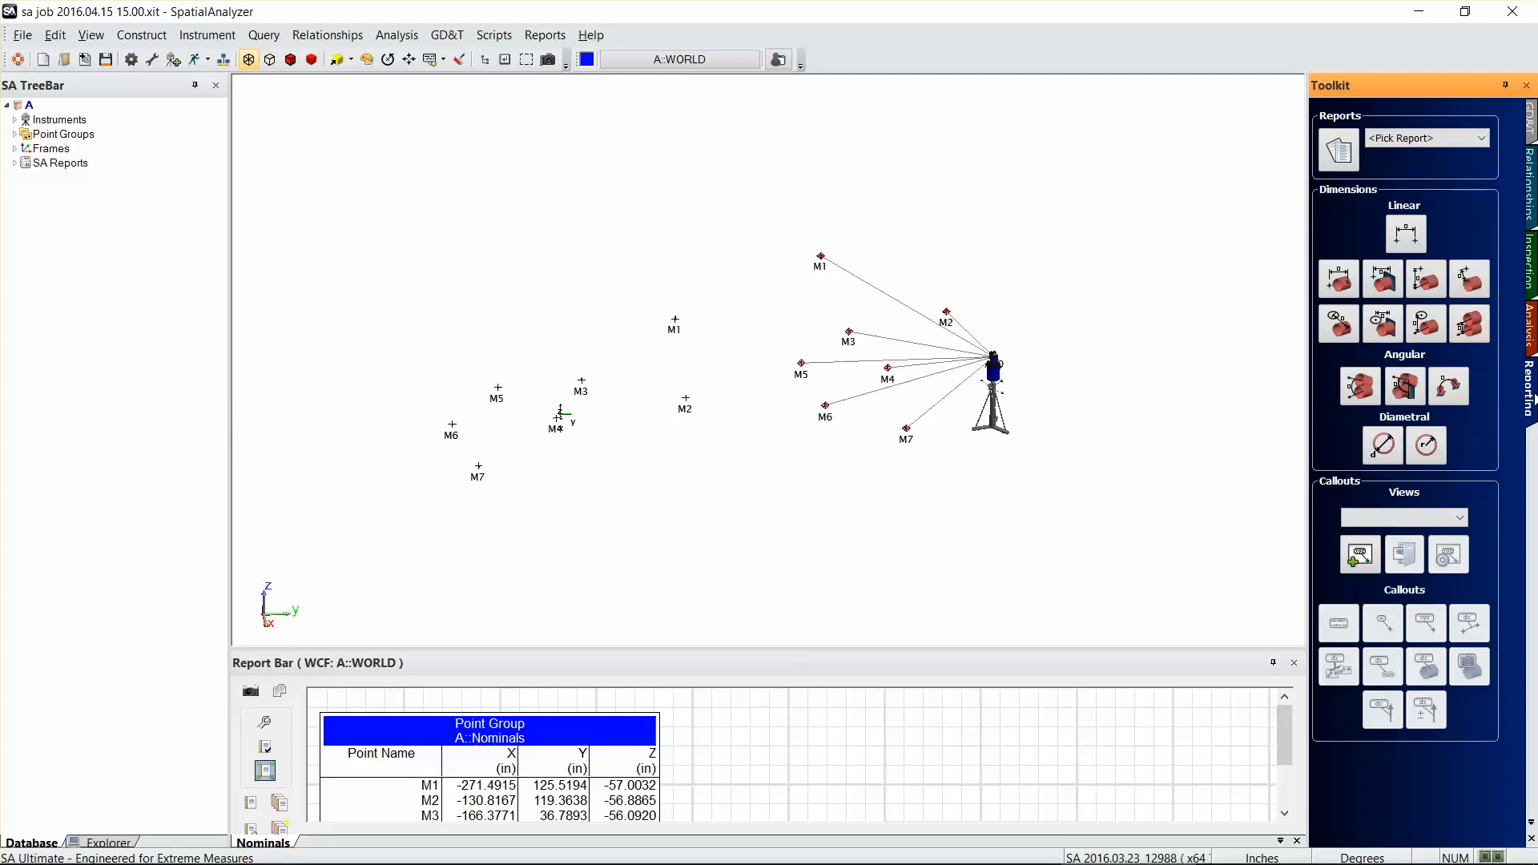
mouse_move(1359, 554)
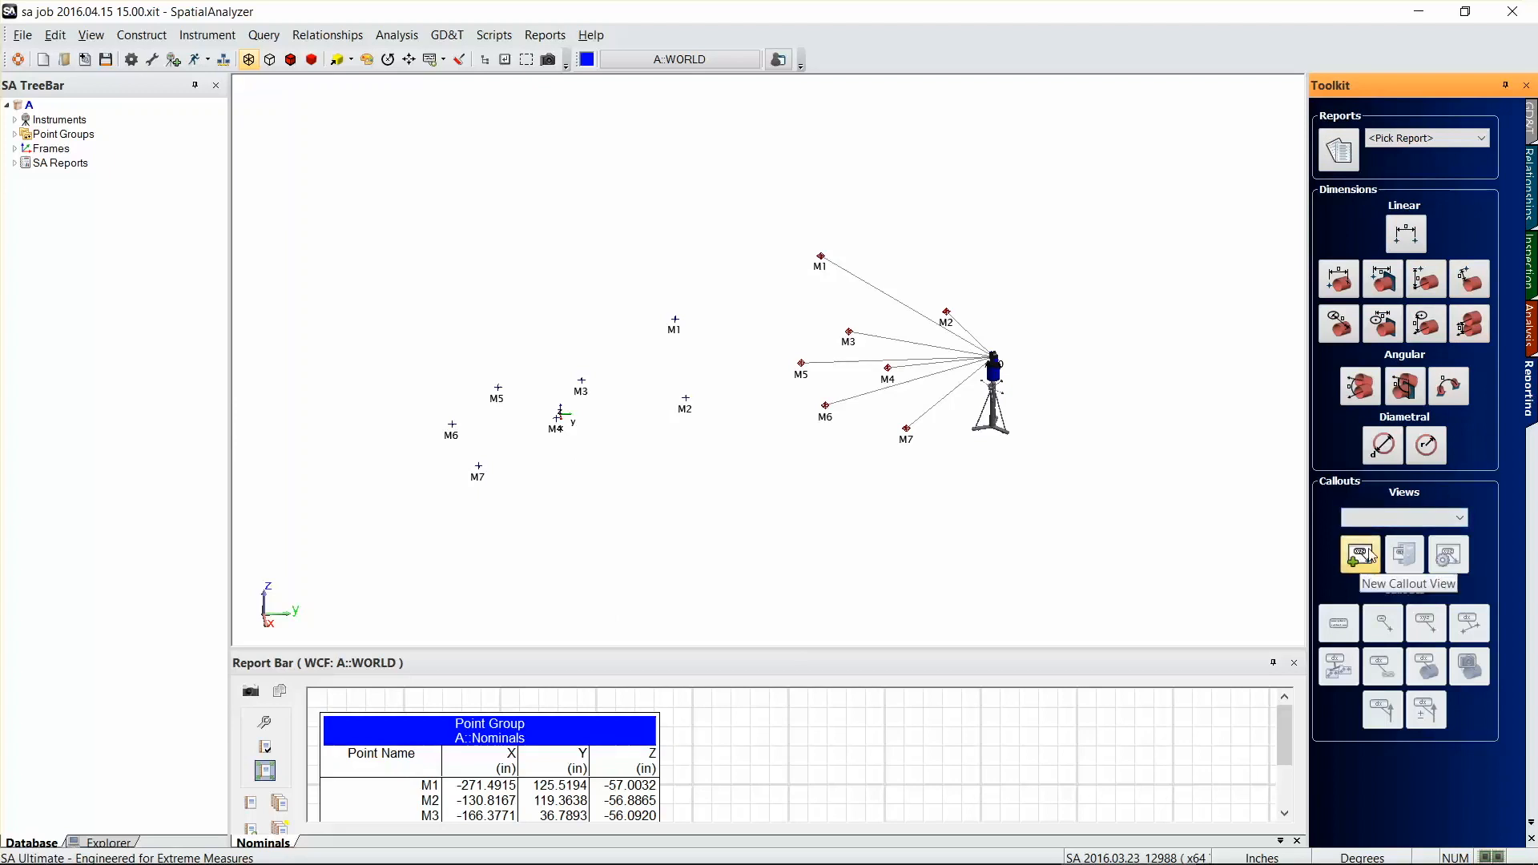
Step: Add a new callout view titled 'Deviations Nom to Meas' from the Reporting toolkit
click(1359, 554)
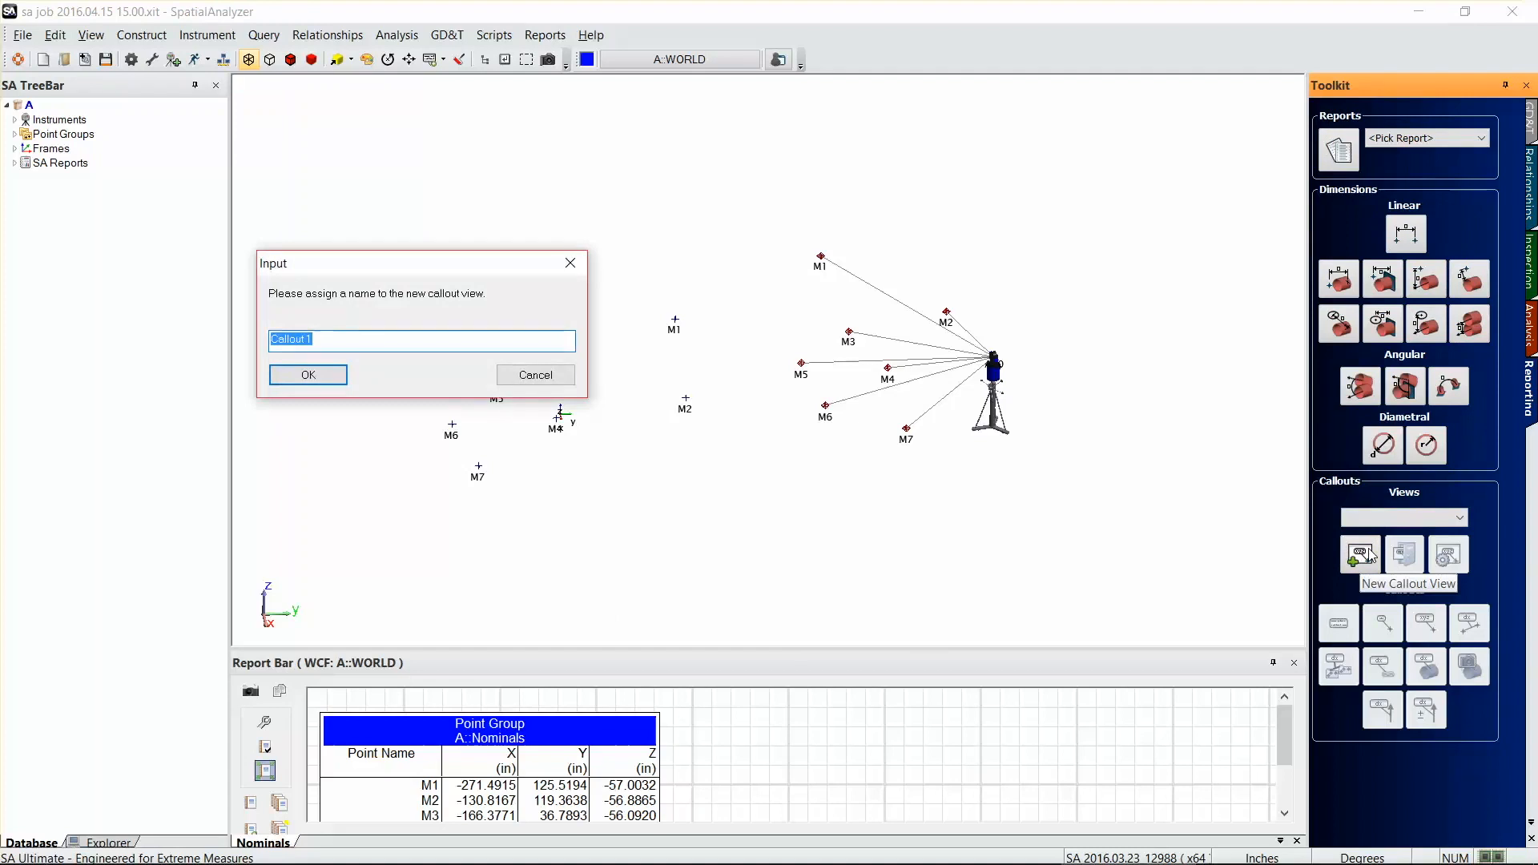
text(Def)
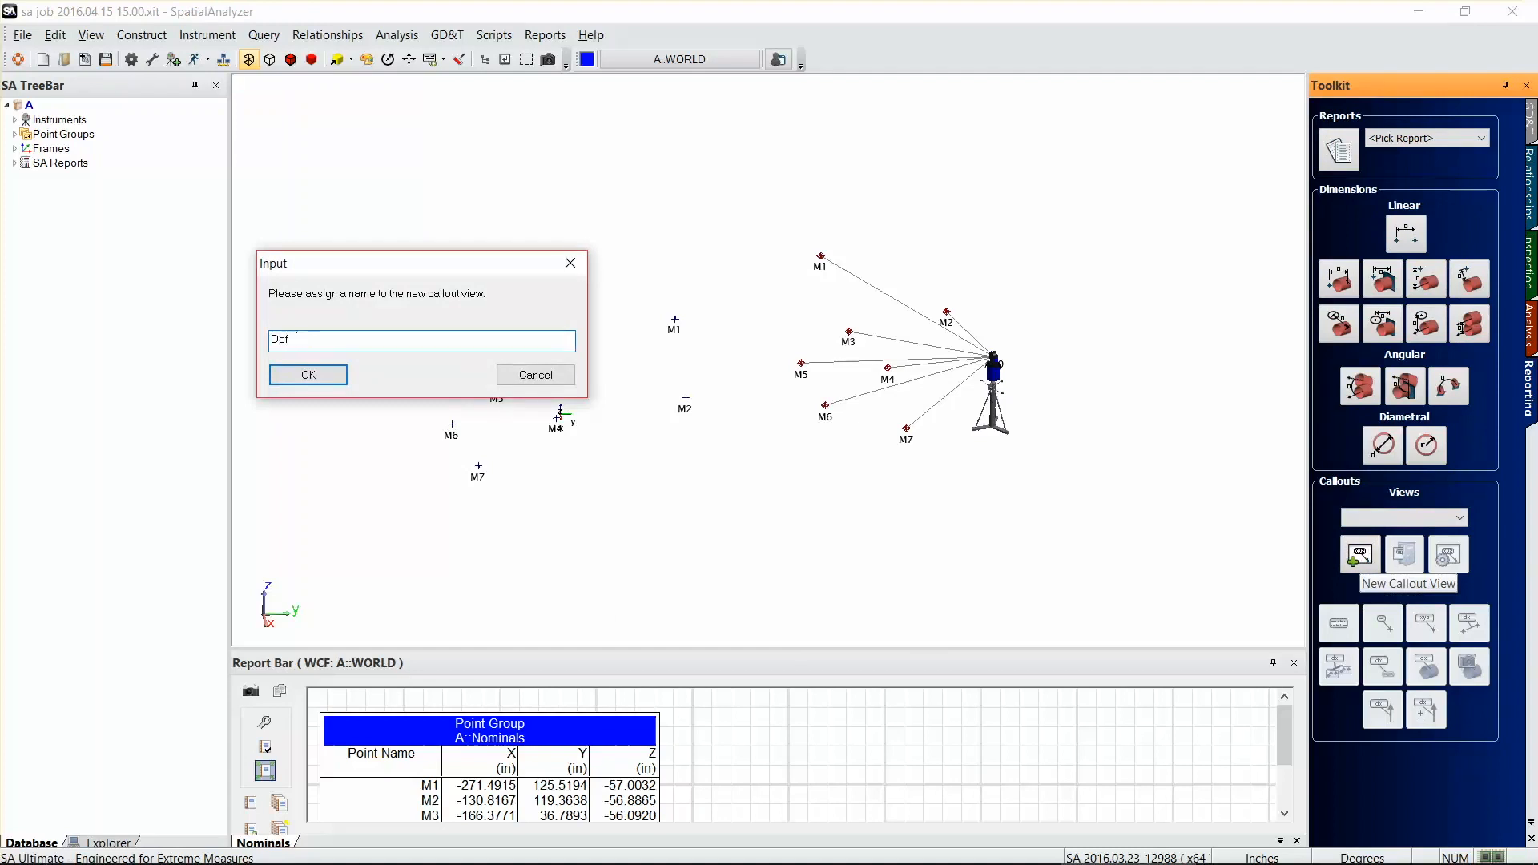
text(Deviations Nom to Meas)
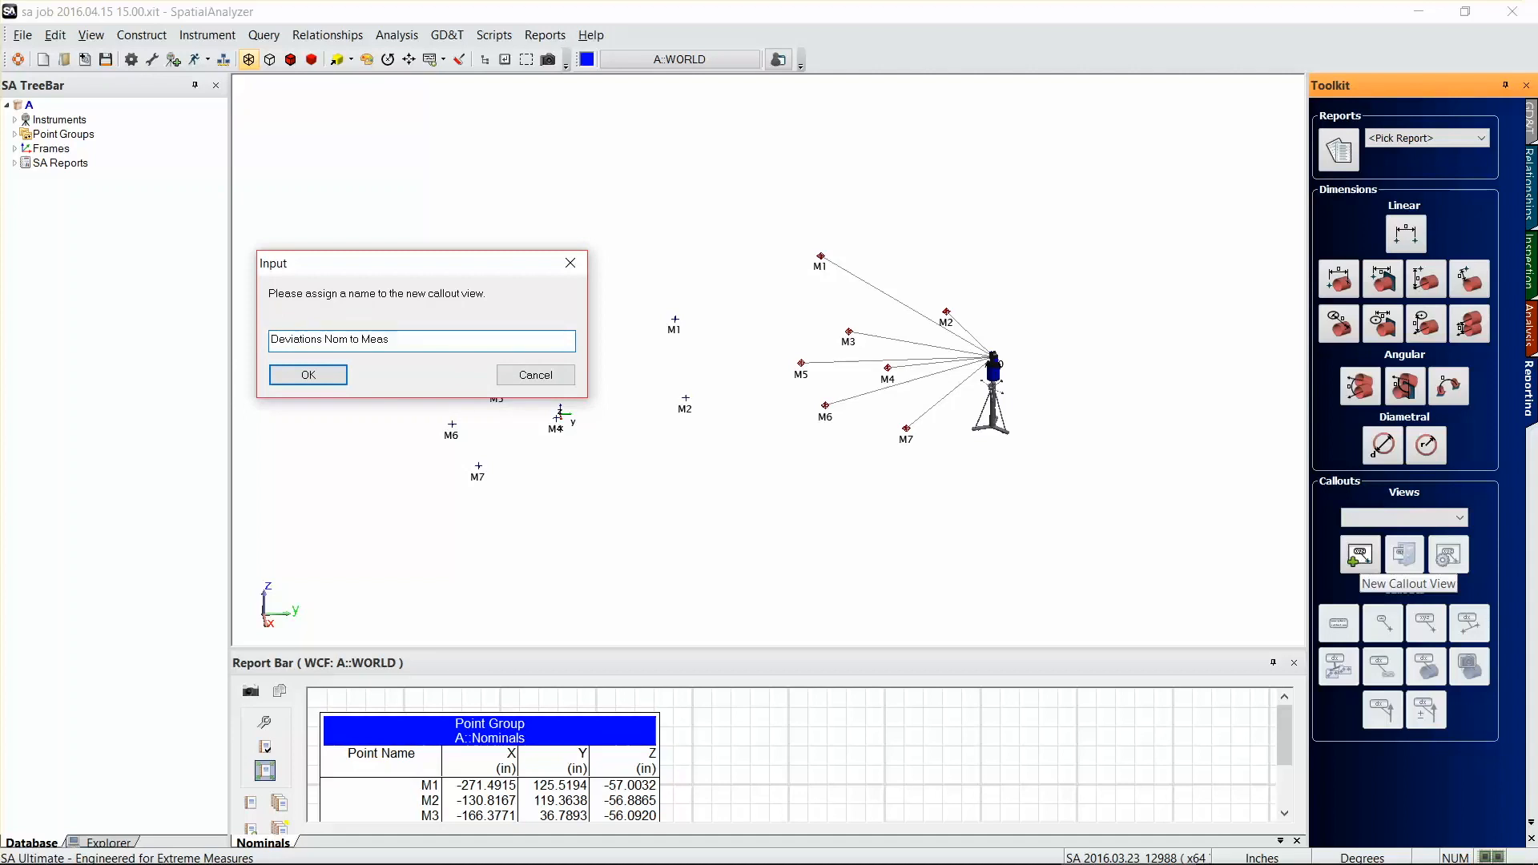
click(307, 375)
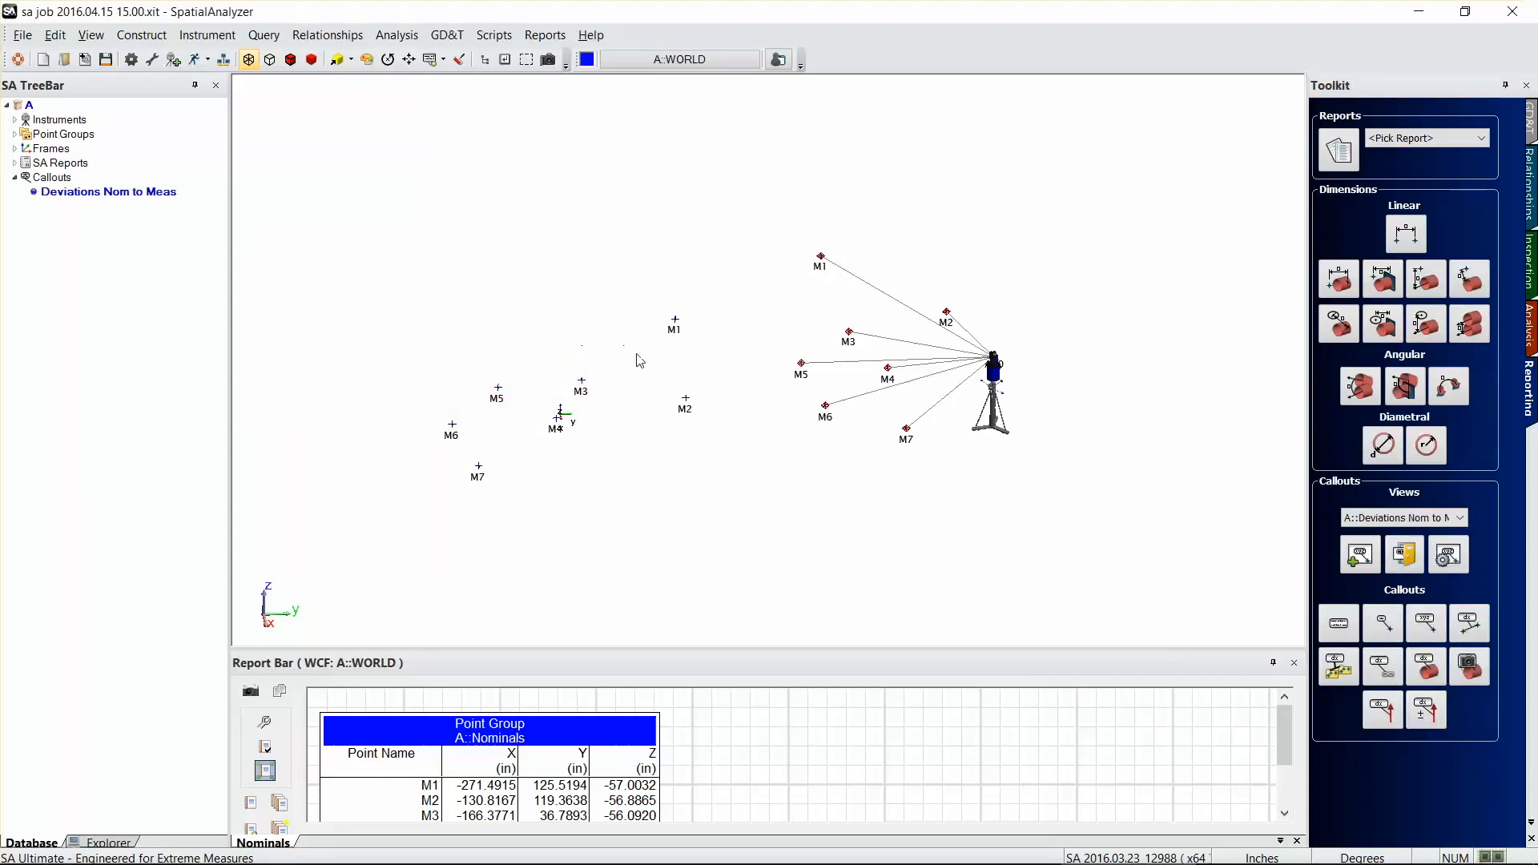
mouse_move(929, 353)
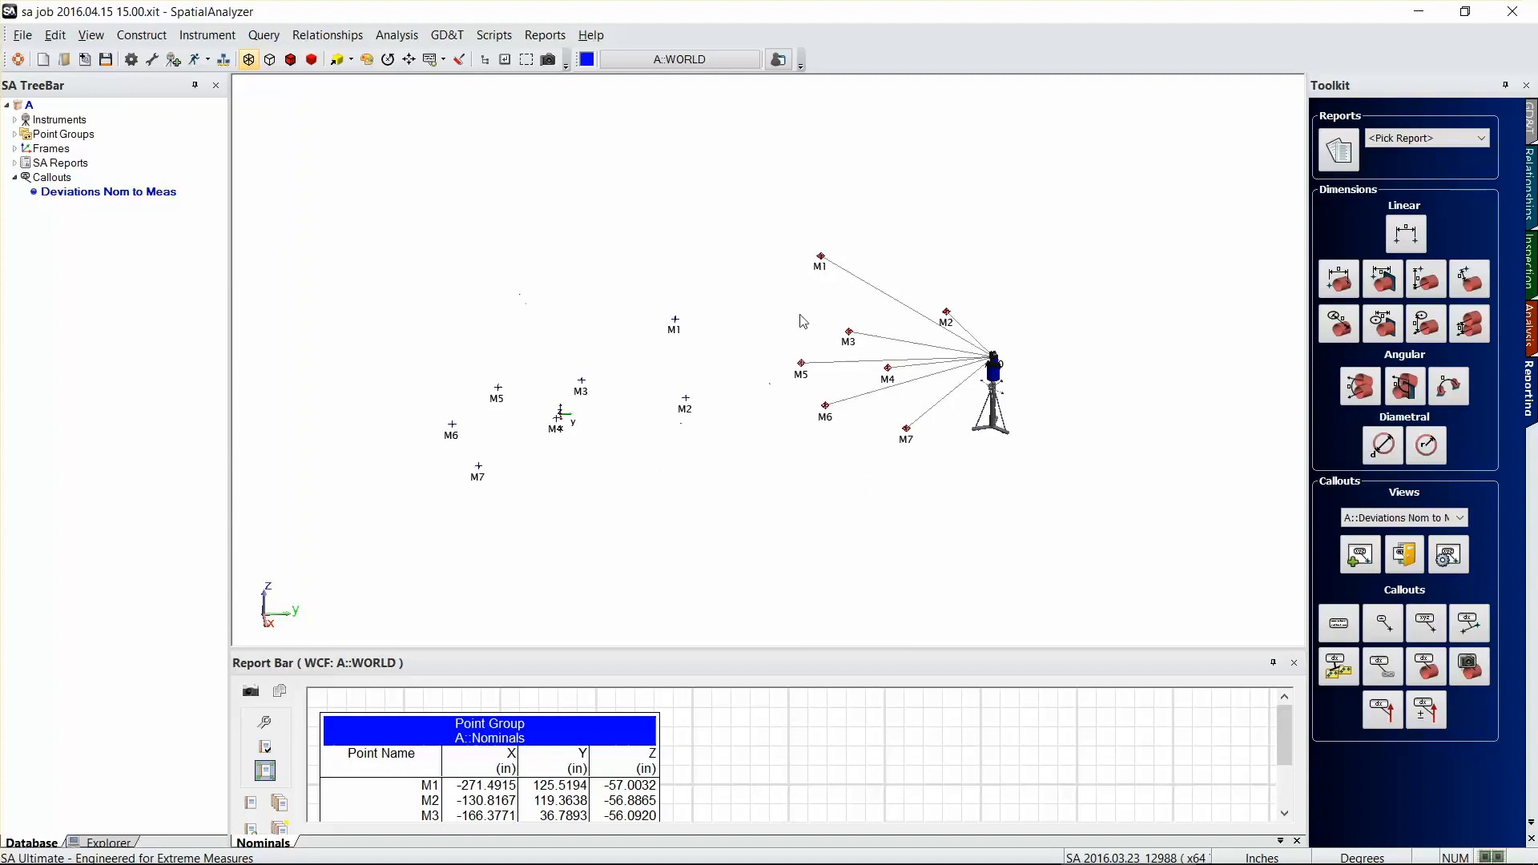
mouse_move(650, 533)
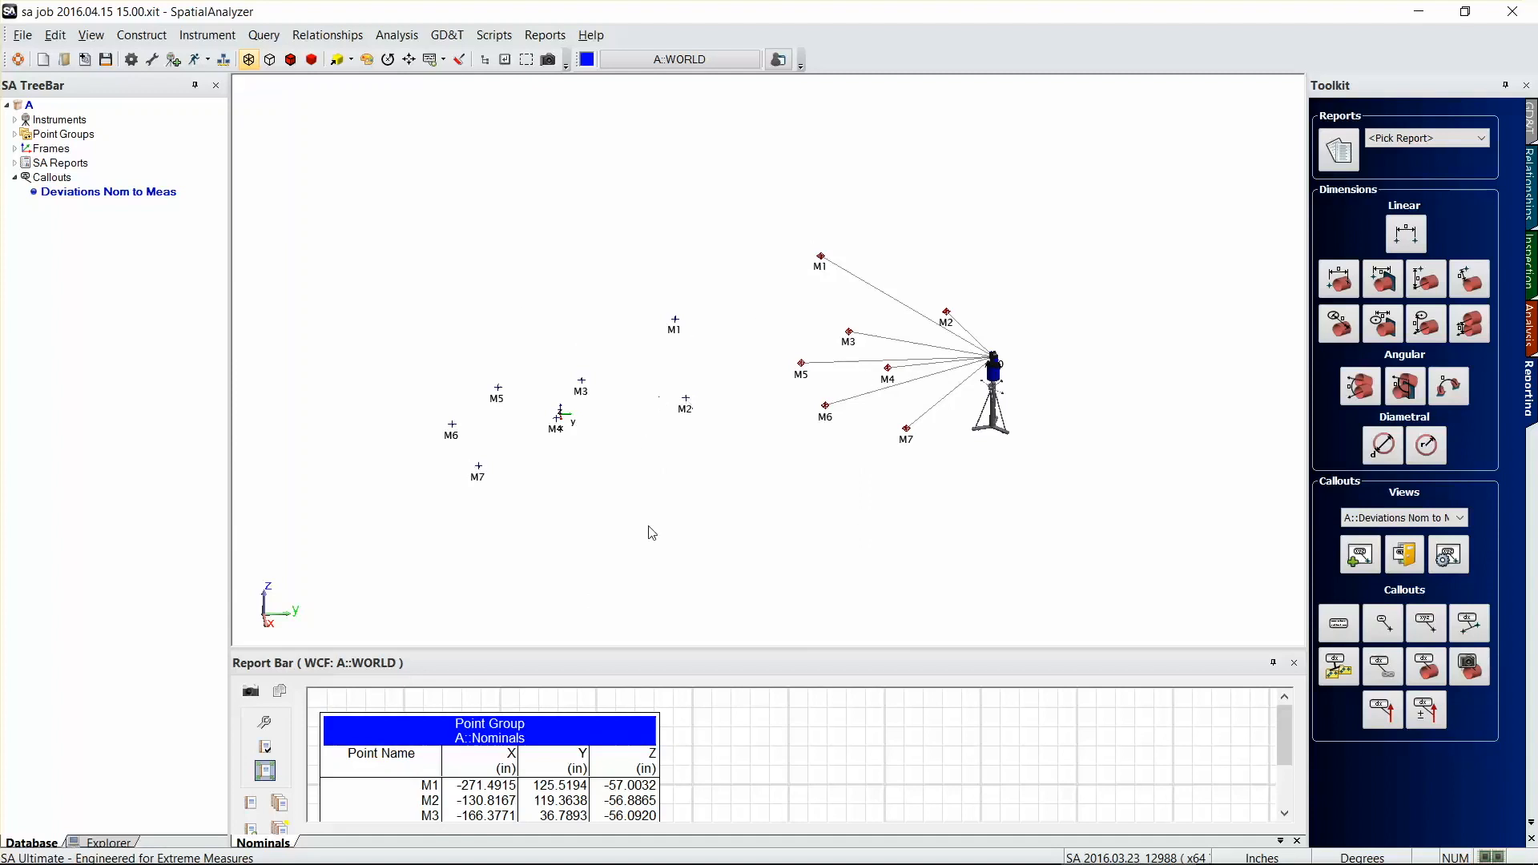
mouse_move(759, 281)
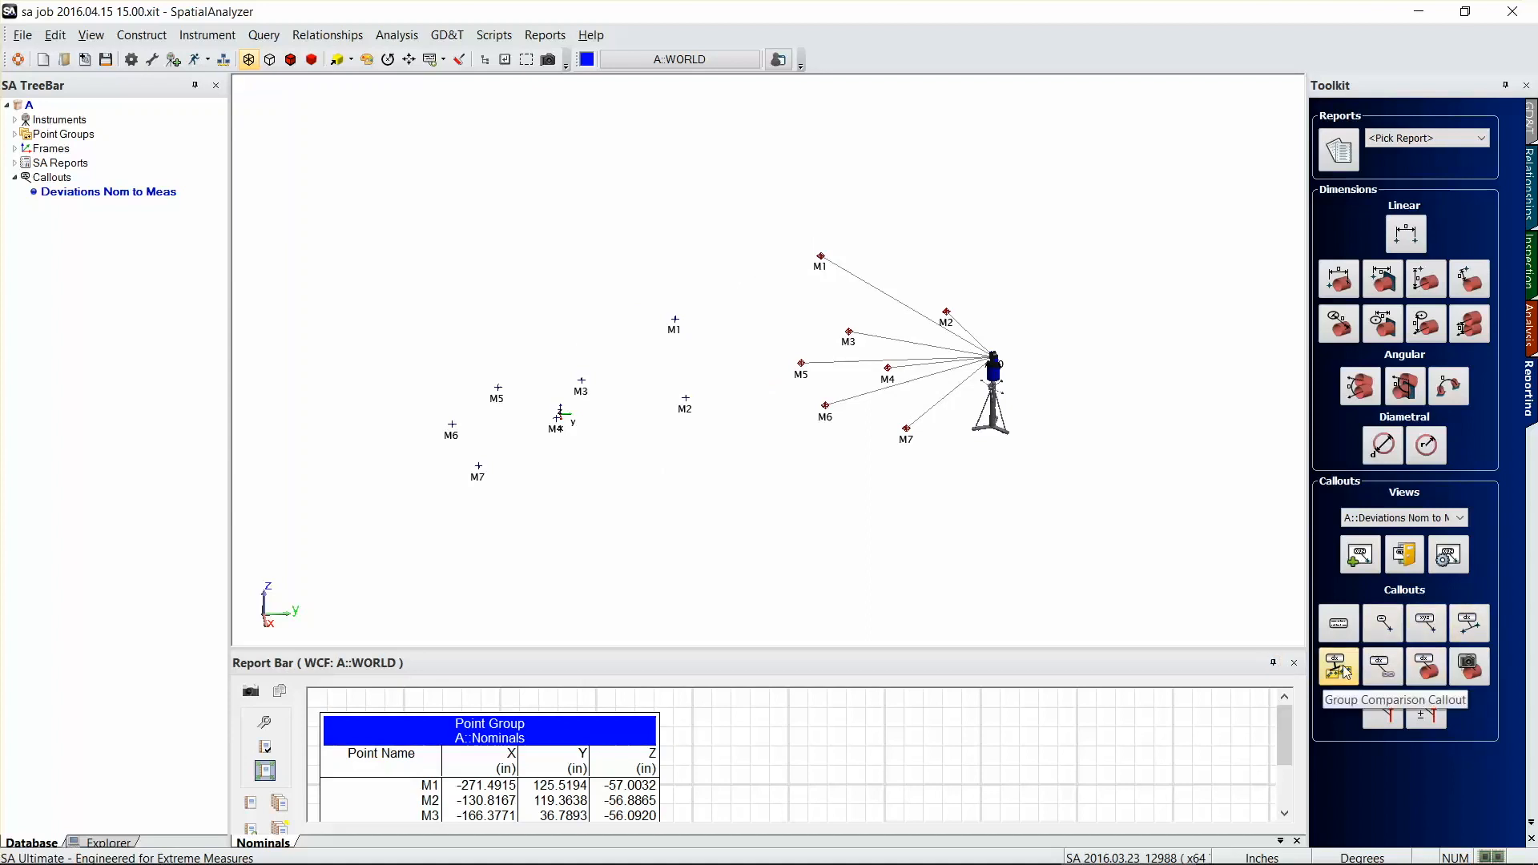
Step: Add group comparison callouts showing Target, dX, dY, dZ and Mag for M1–M7
click(1338, 667)
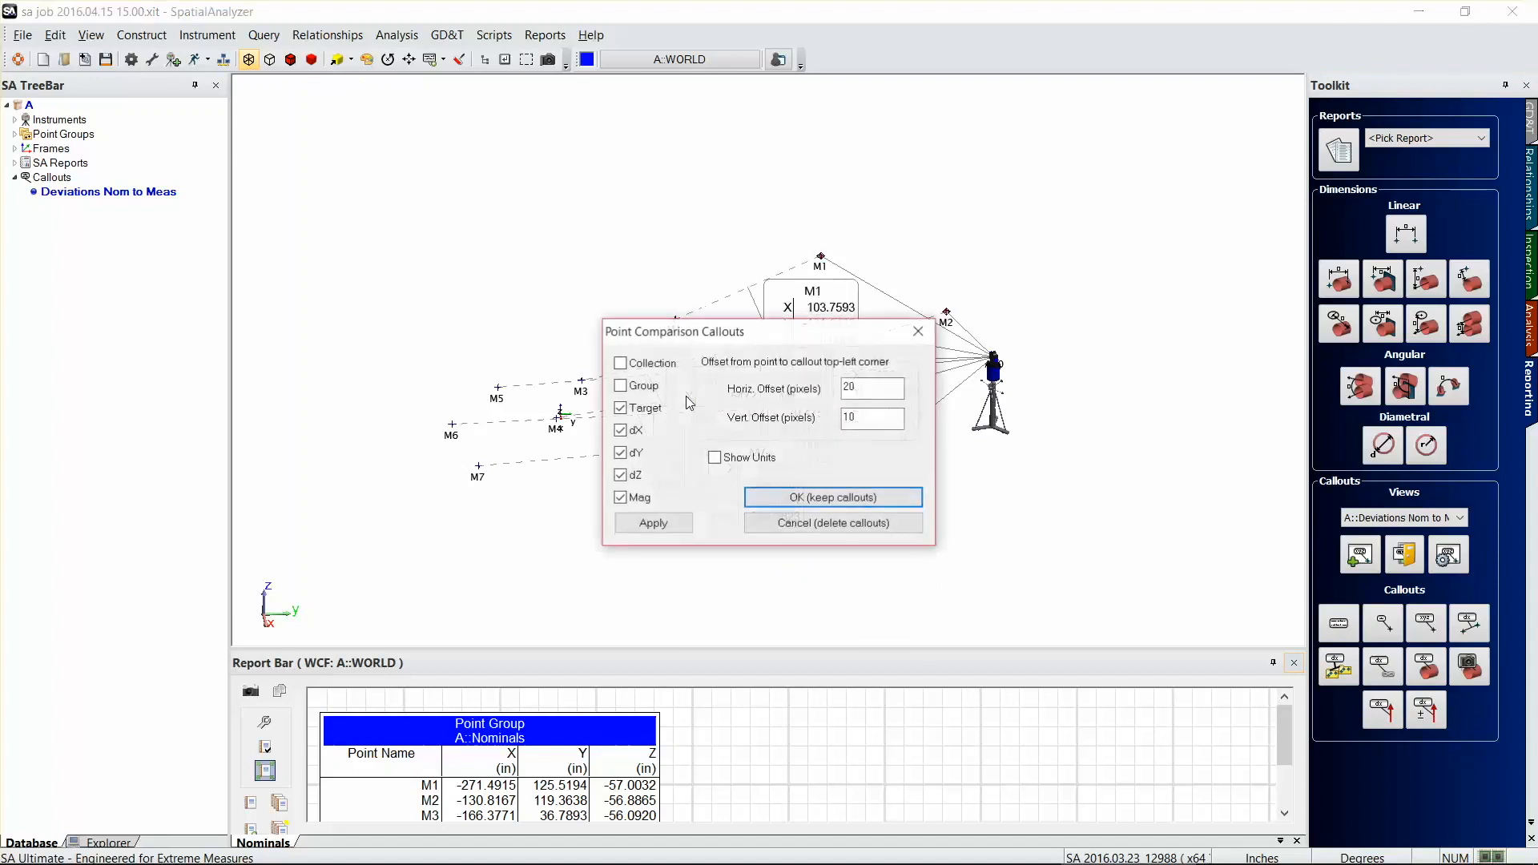
click(871, 388)
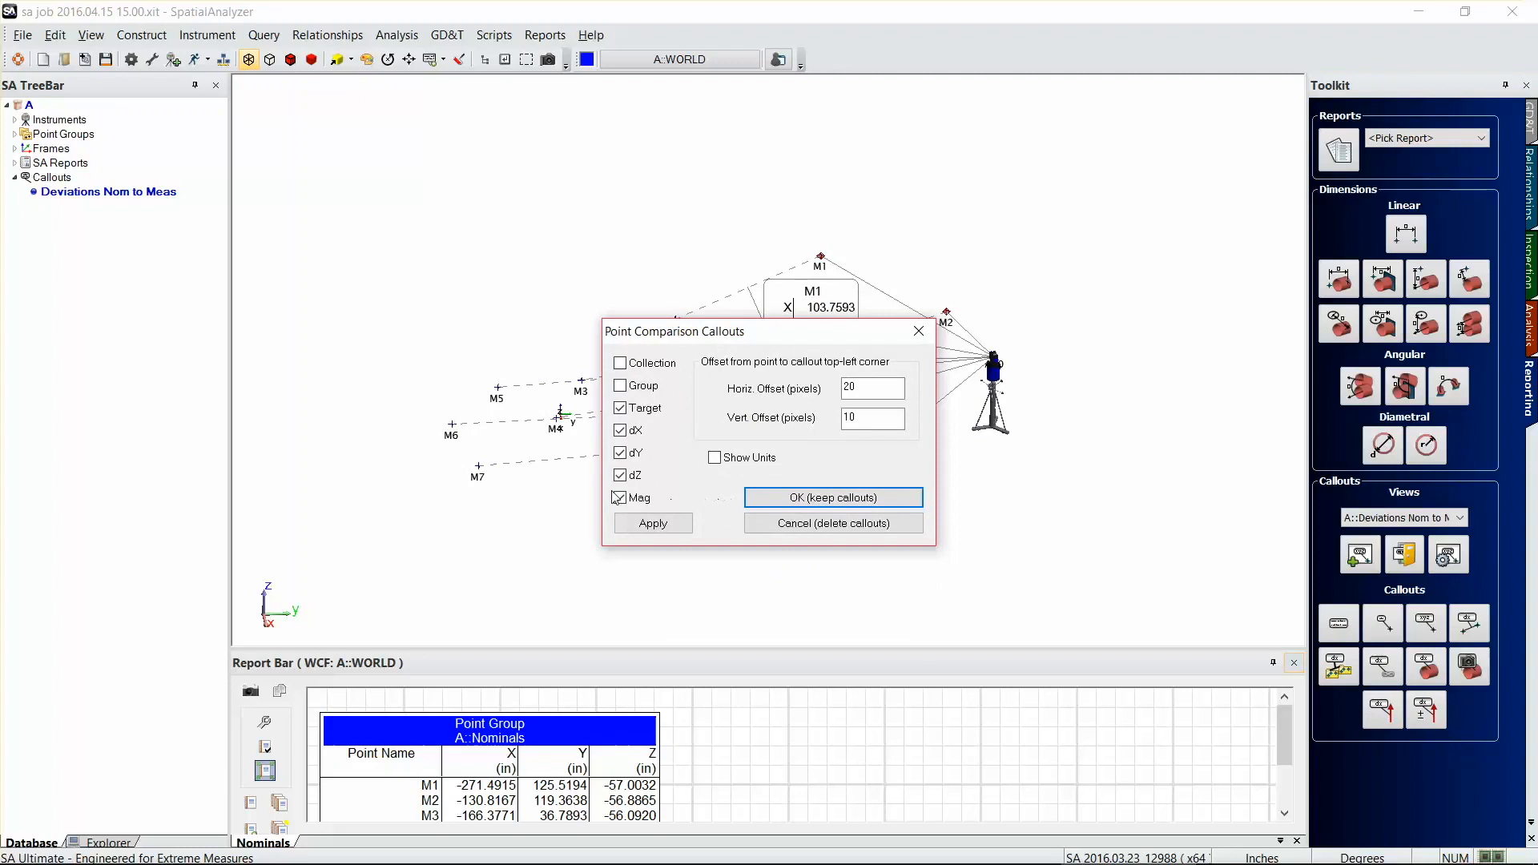
click(831, 497)
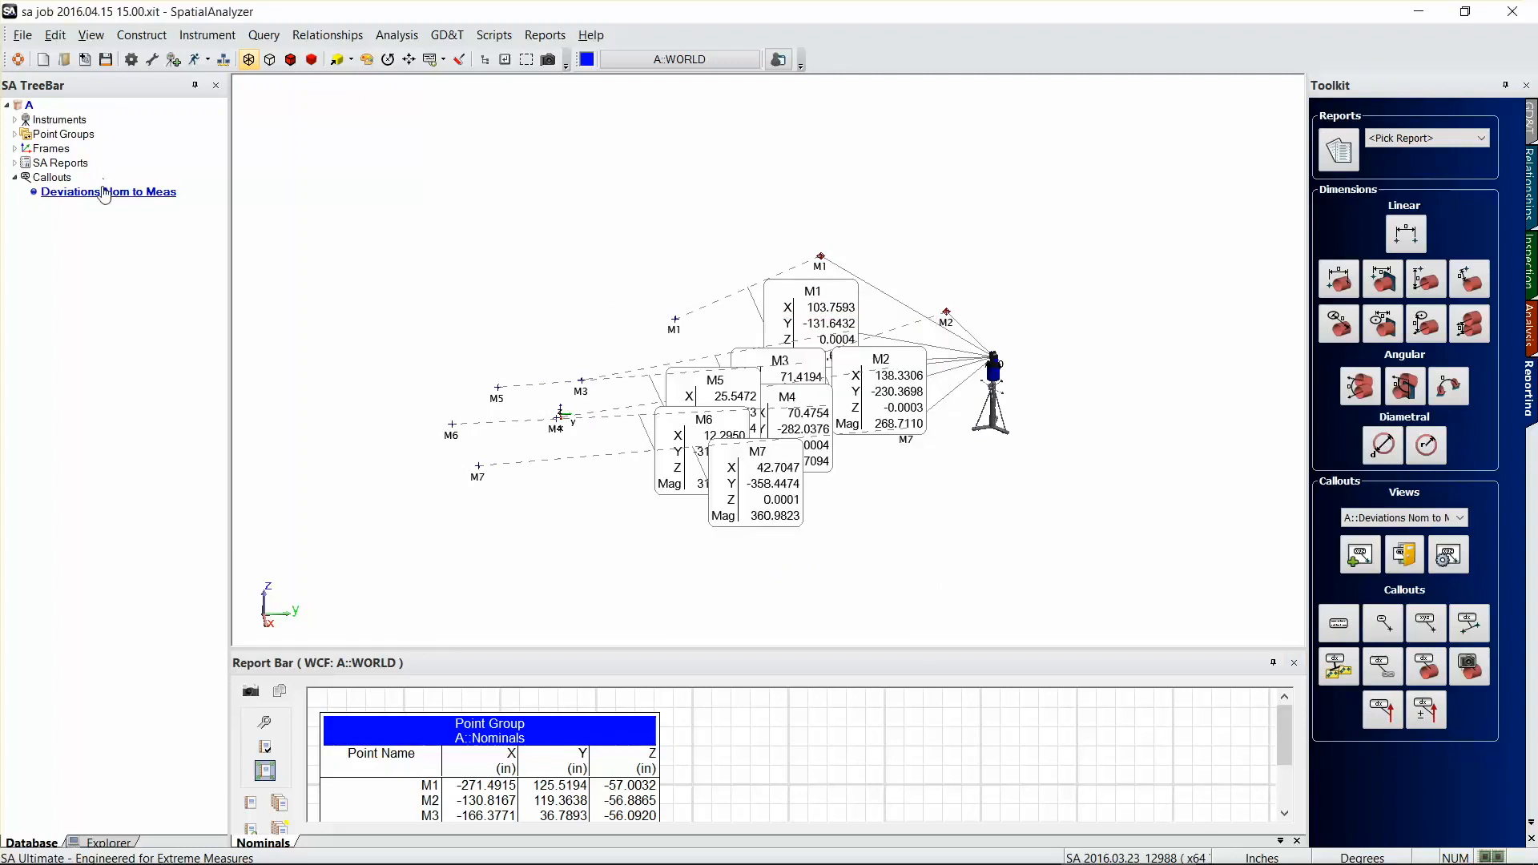
Step: Auto-arrange callouts with Remove Overlaps using Optimization, then drag boxes like M2 clear
right_click(108, 192)
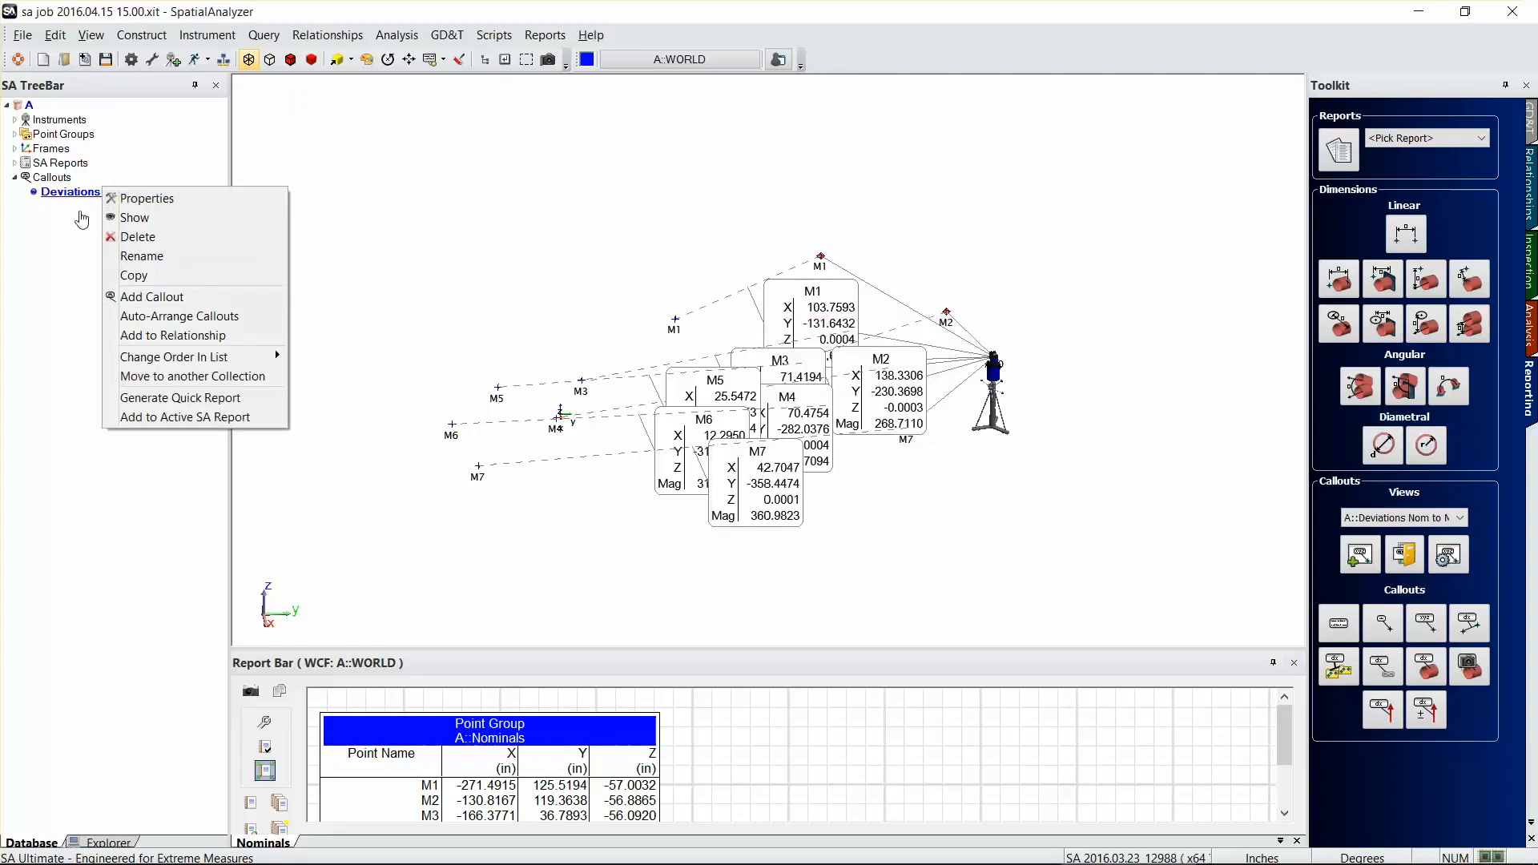
click(179, 316)
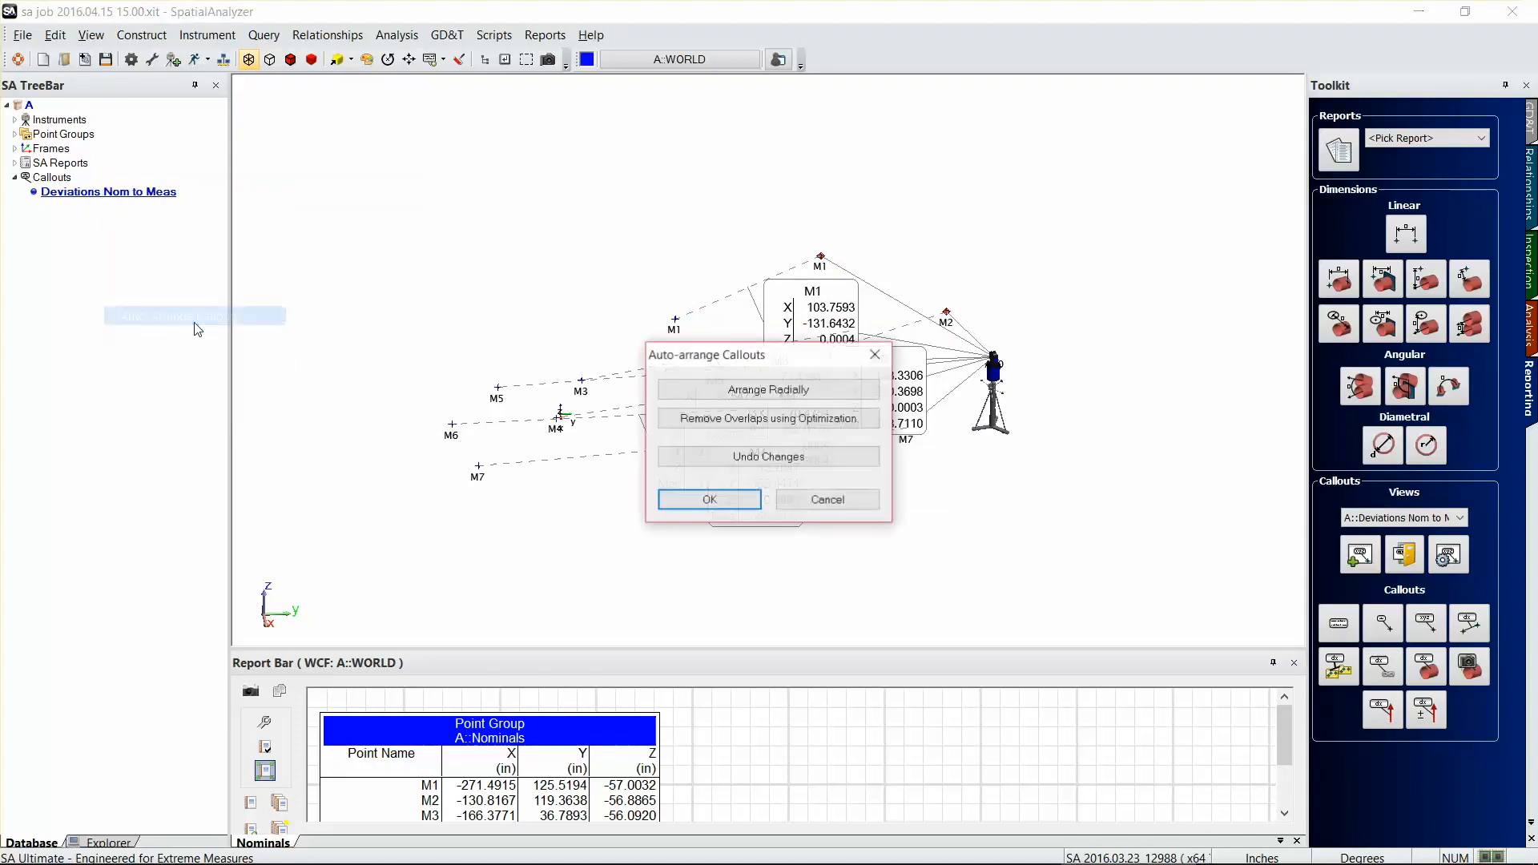
click(768, 389)
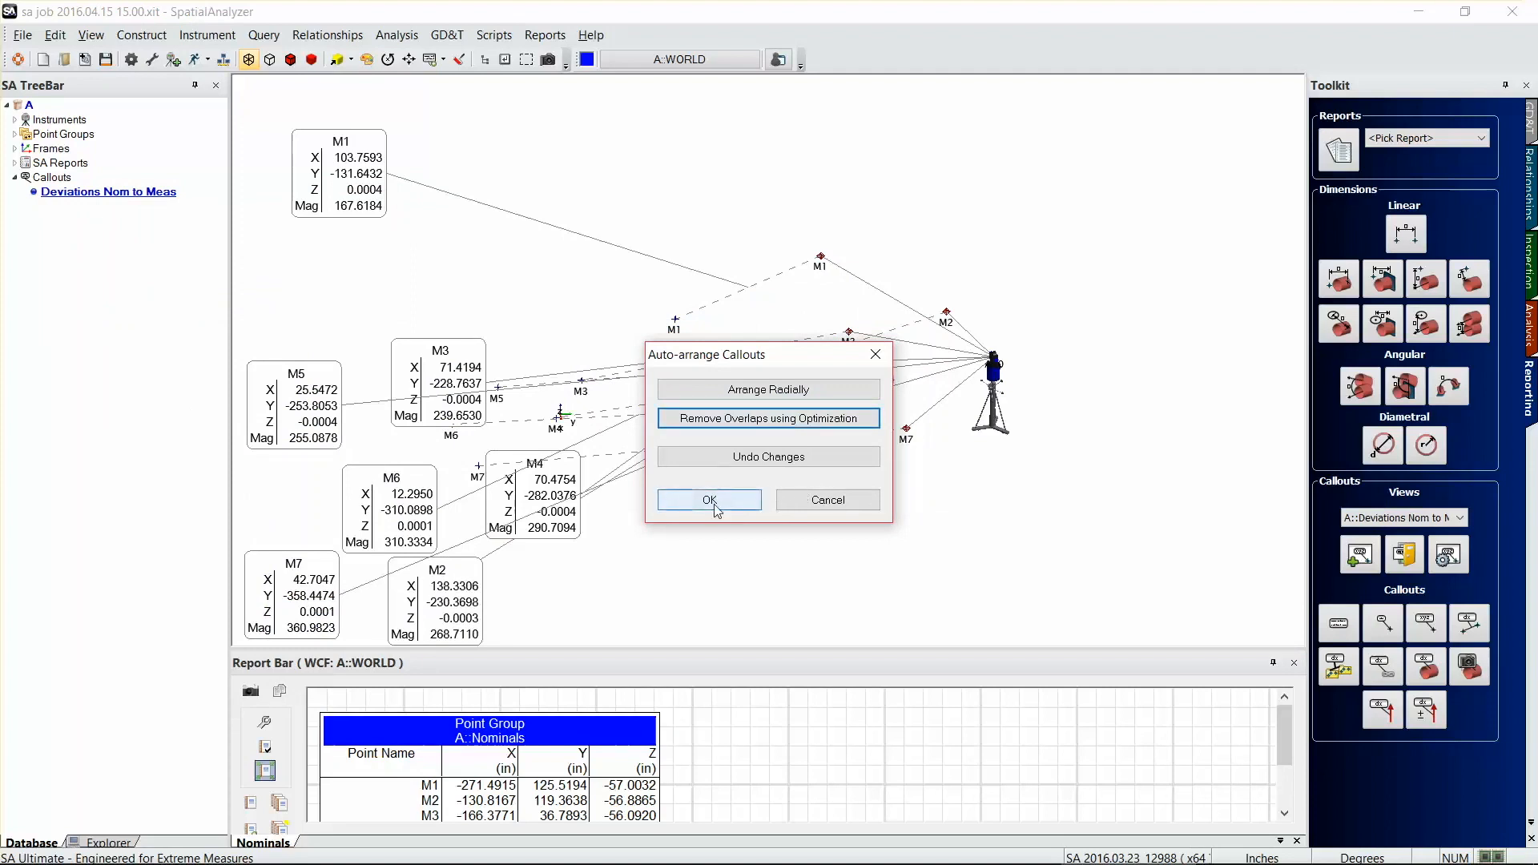
click(708, 499)
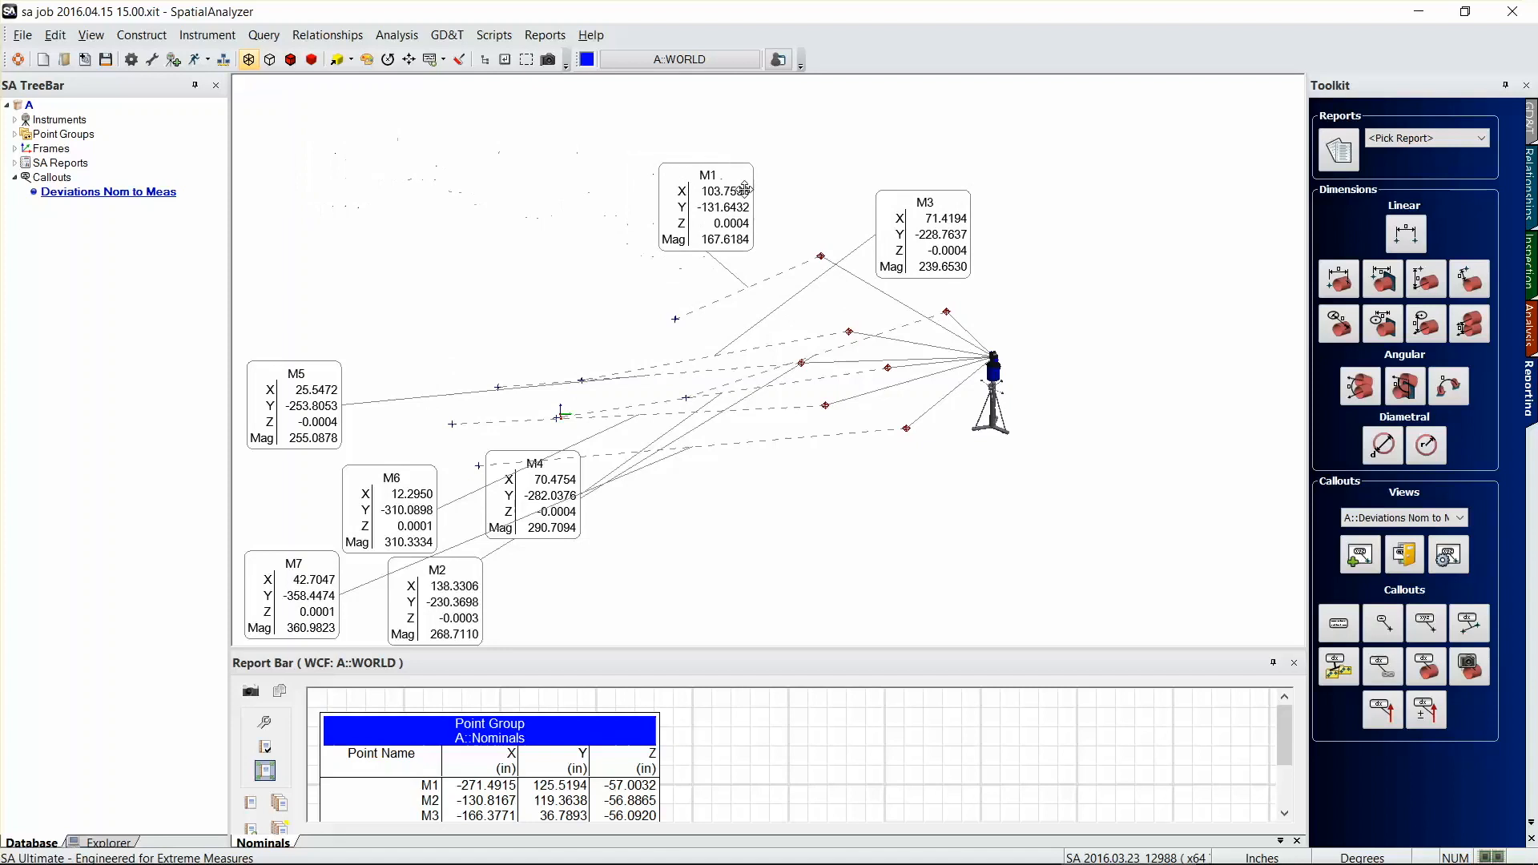
drag(534, 463, 810, 493)
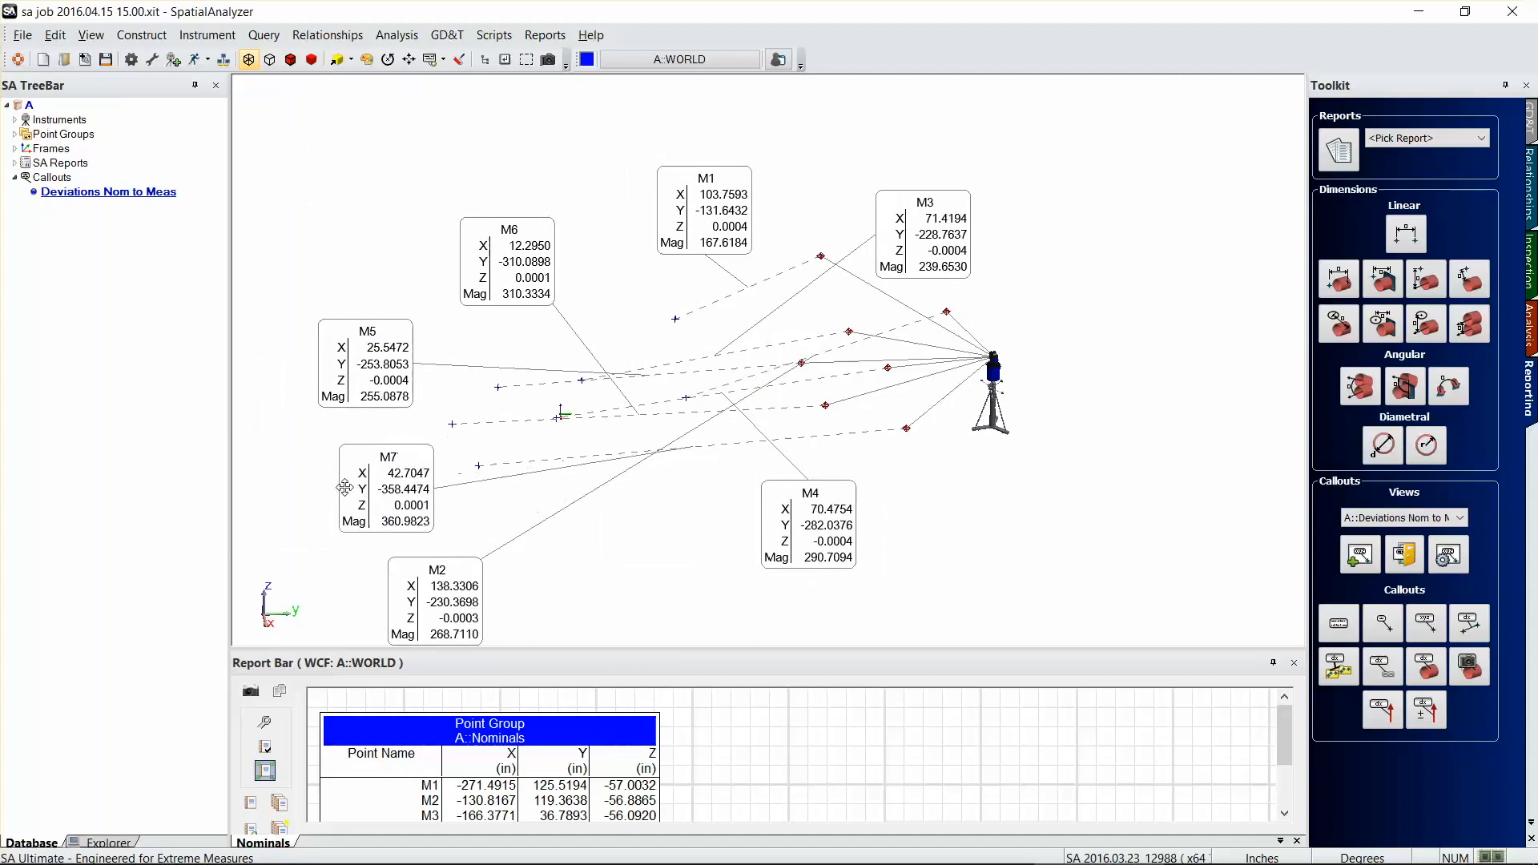
drag(436, 570, 1086, 265)
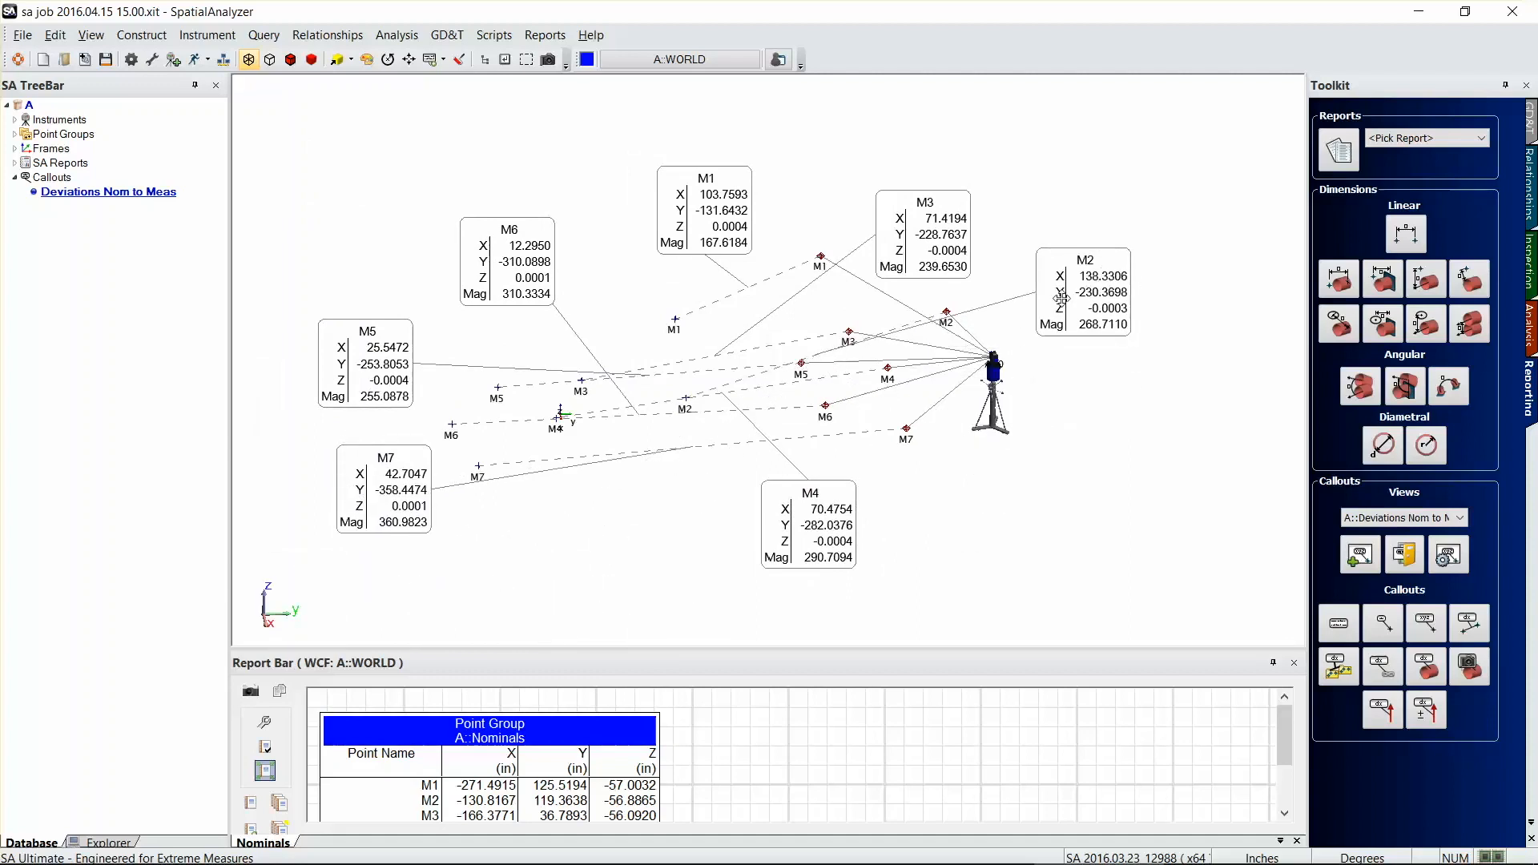
mouse_move(1112, 424)
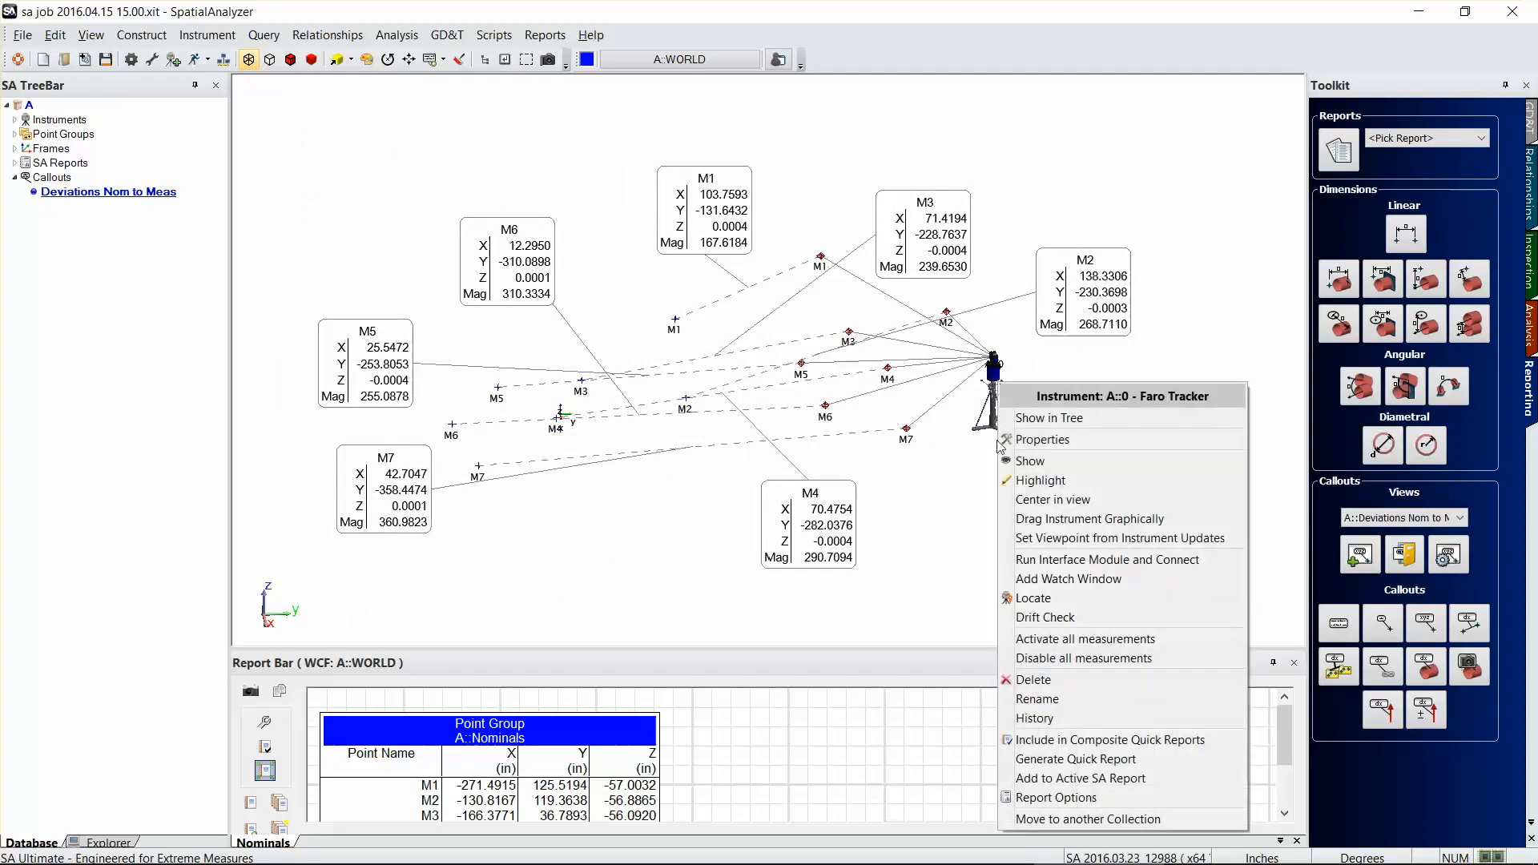
Step: Compute and apply the nominal-to-measured best-fit transformation with M3 excluded
click(1032, 598)
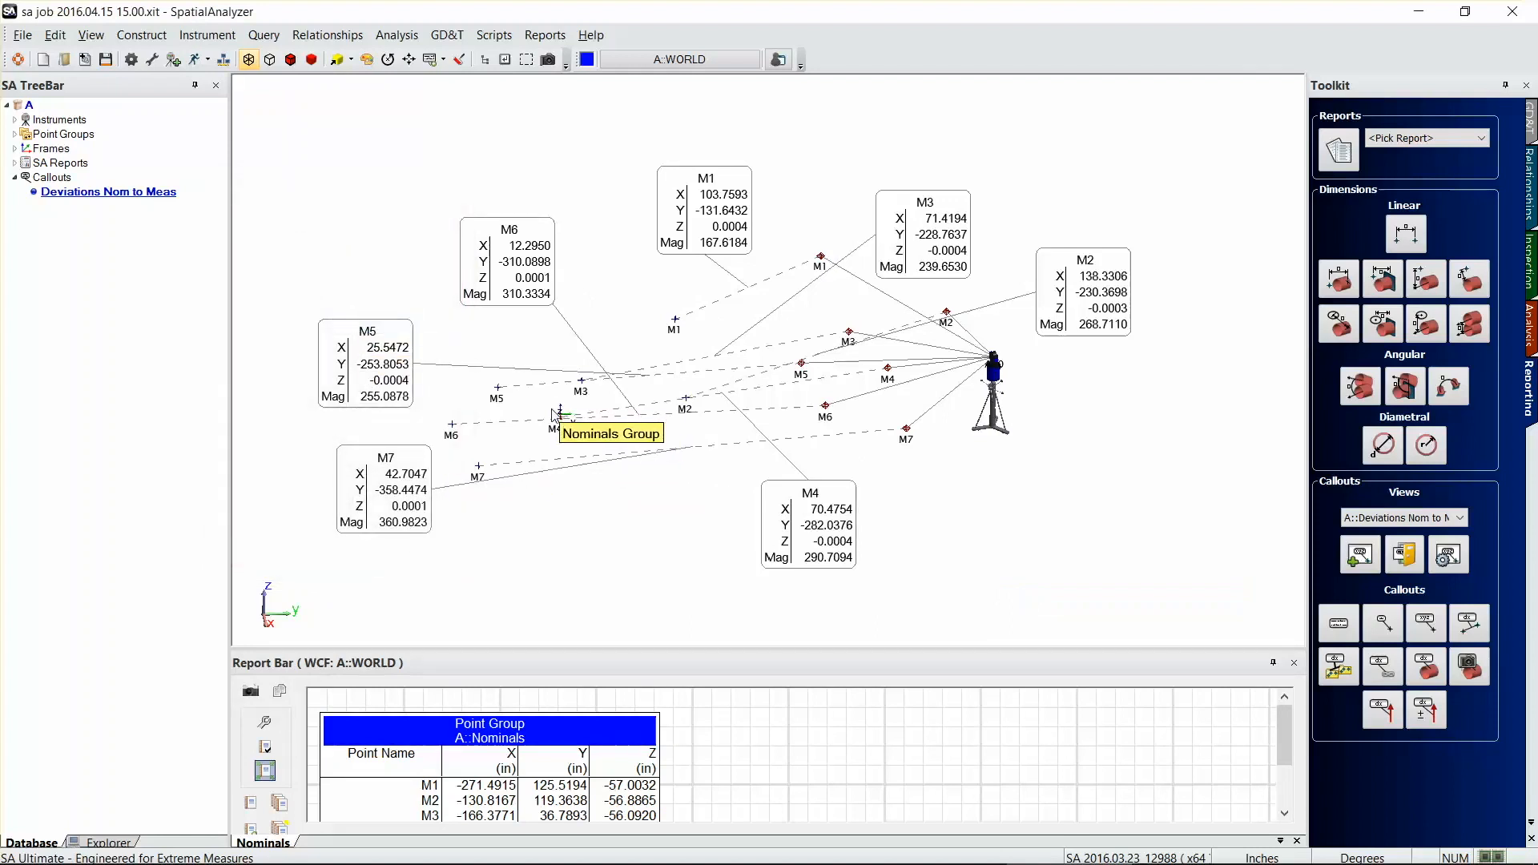
mouse_move(845, 338)
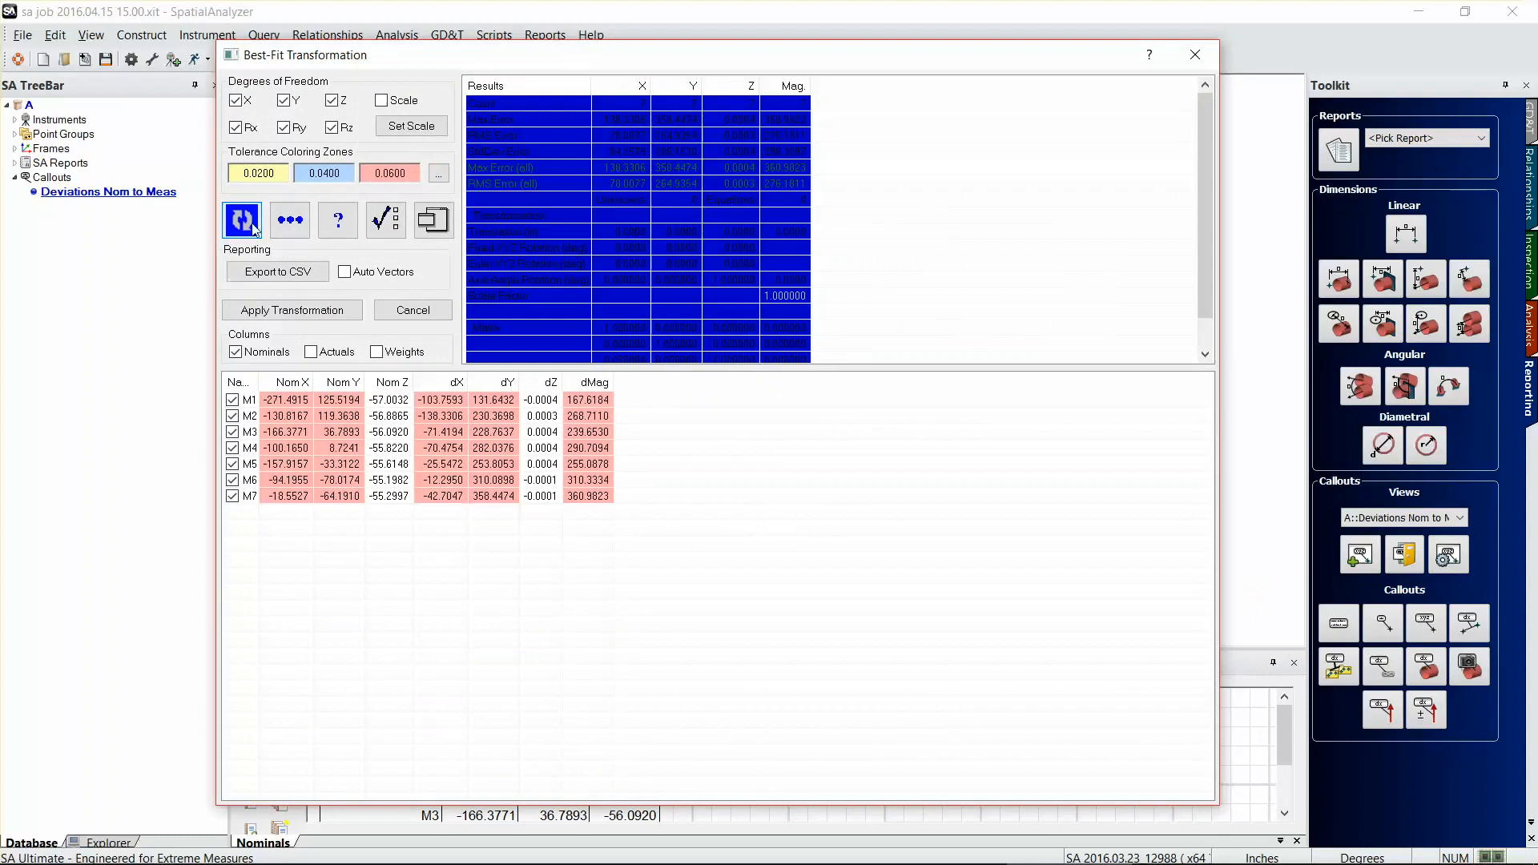
click(241, 220)
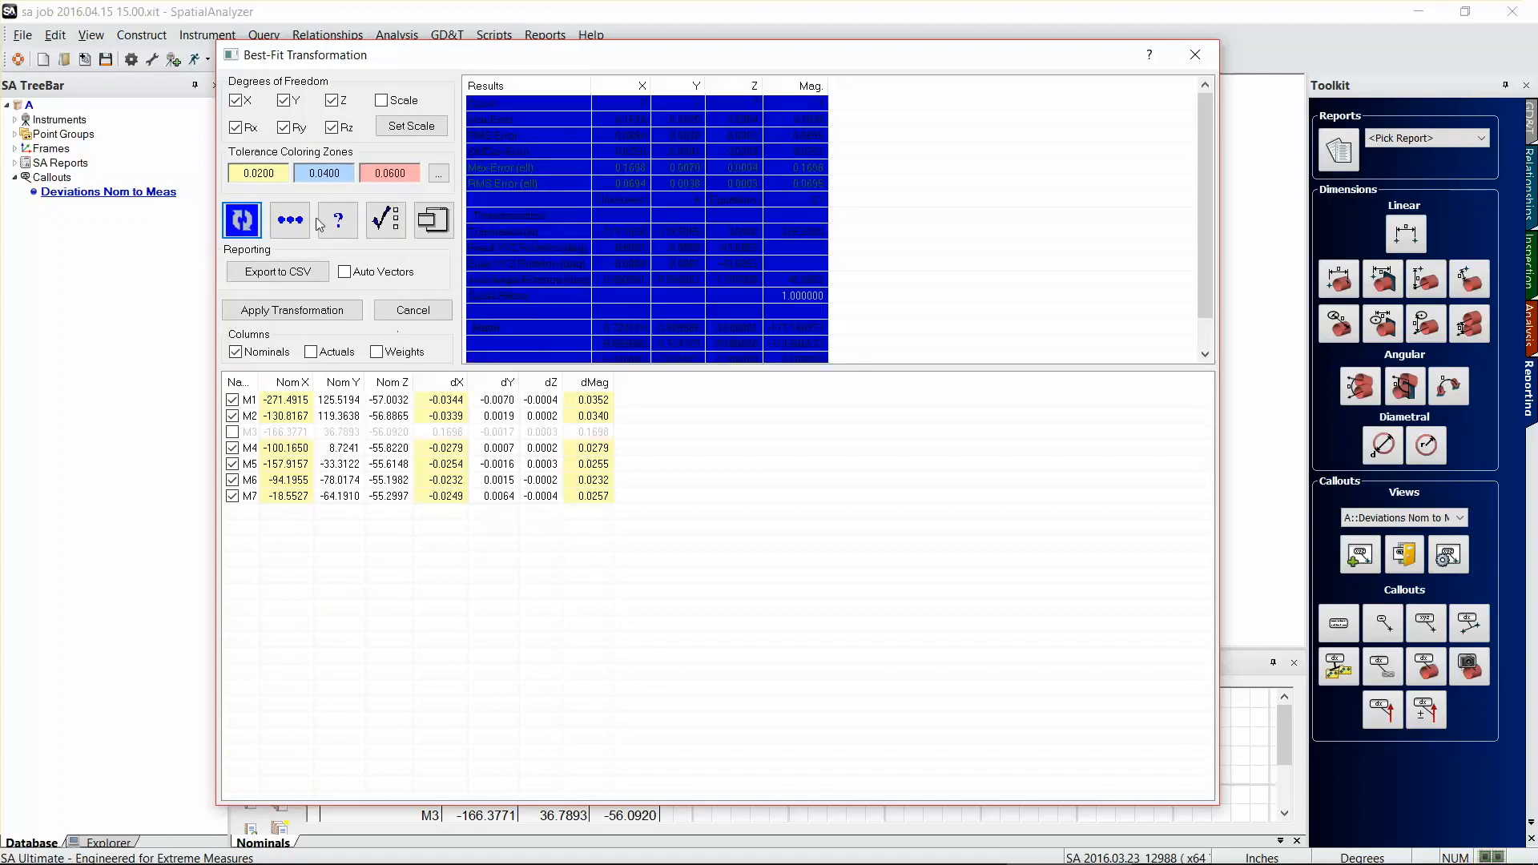
click(291, 310)
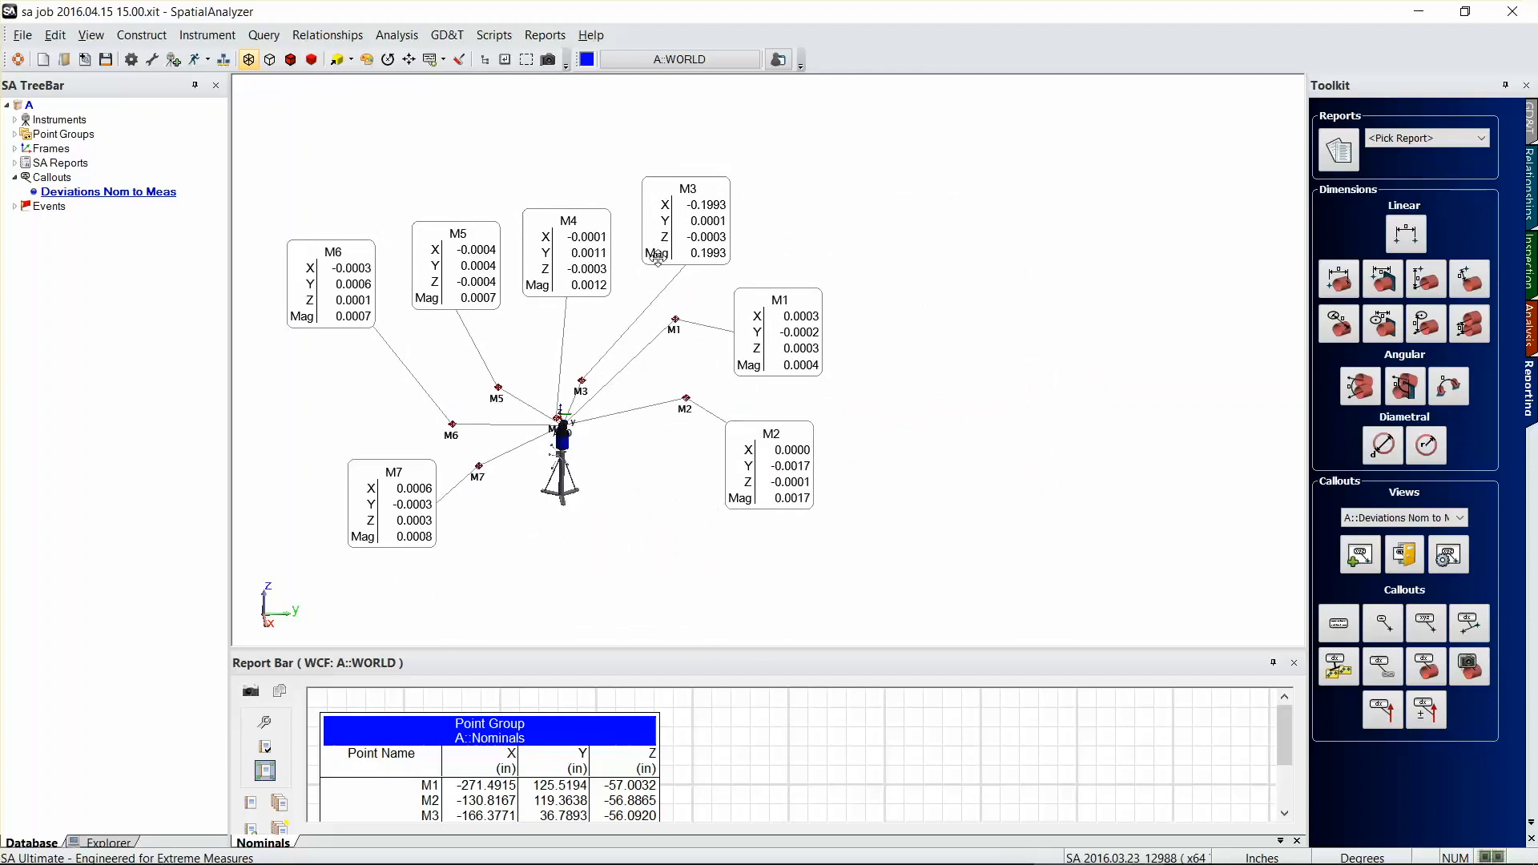
mouse_move(735, 244)
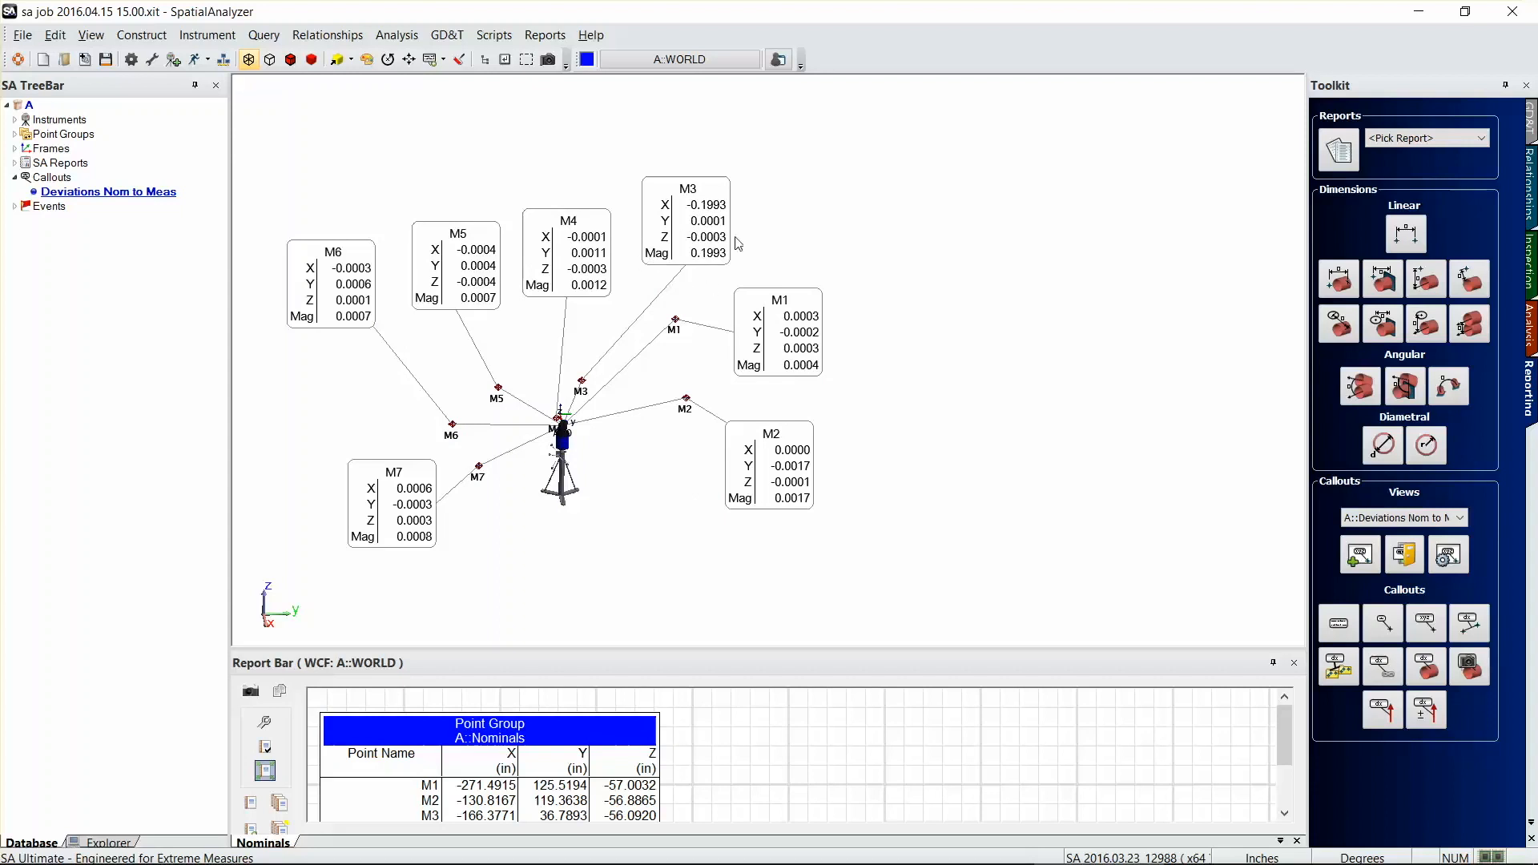
mouse_move(705, 222)
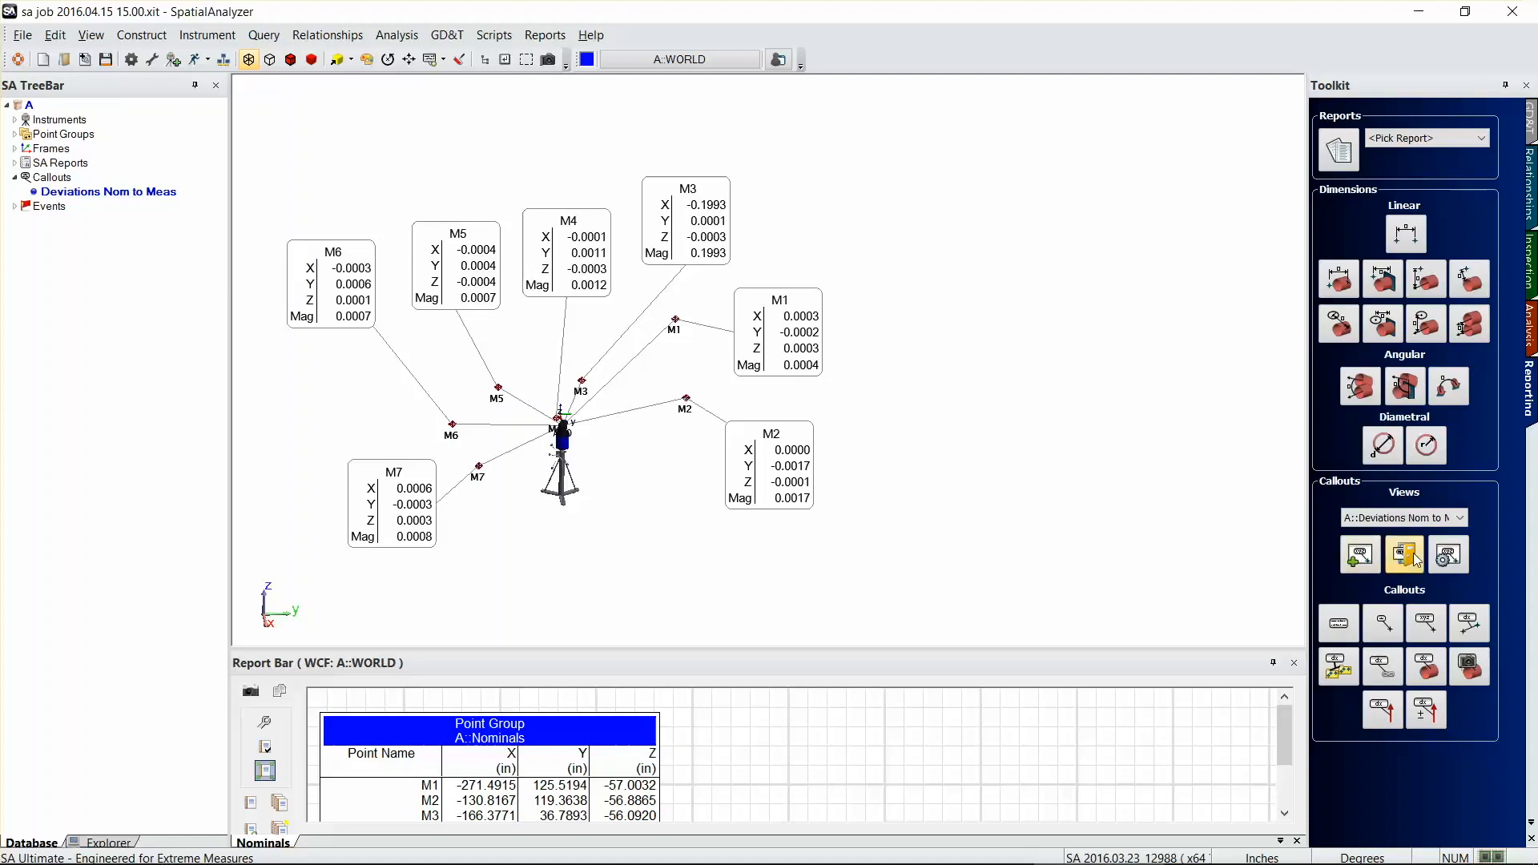
Step: Close the callout views and reopen Deviations Nom to Meas from the TreeBar
click(1404, 554)
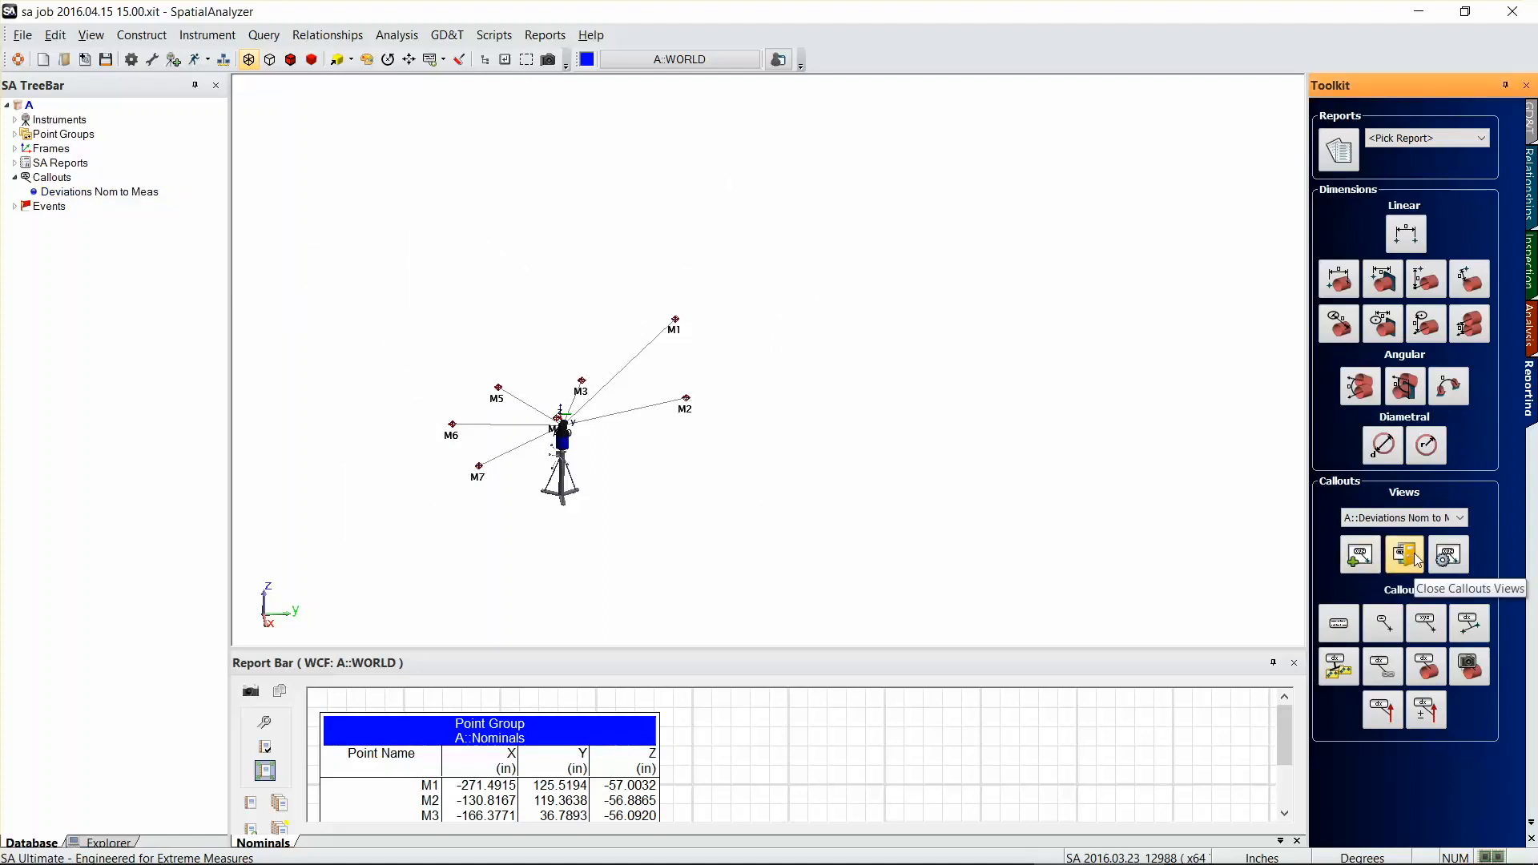
click(1403, 554)
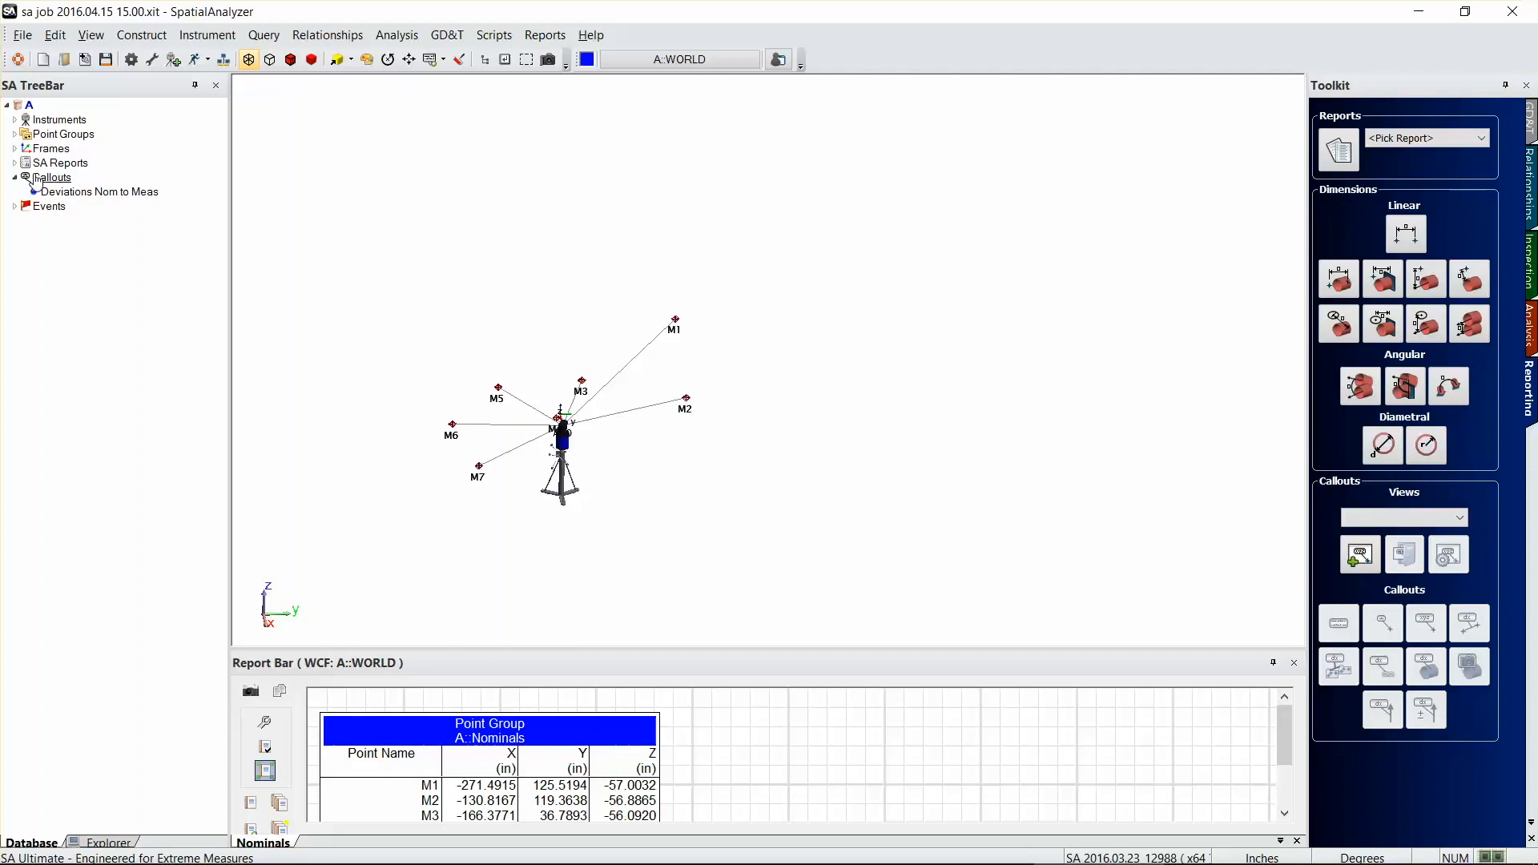
click(108, 192)
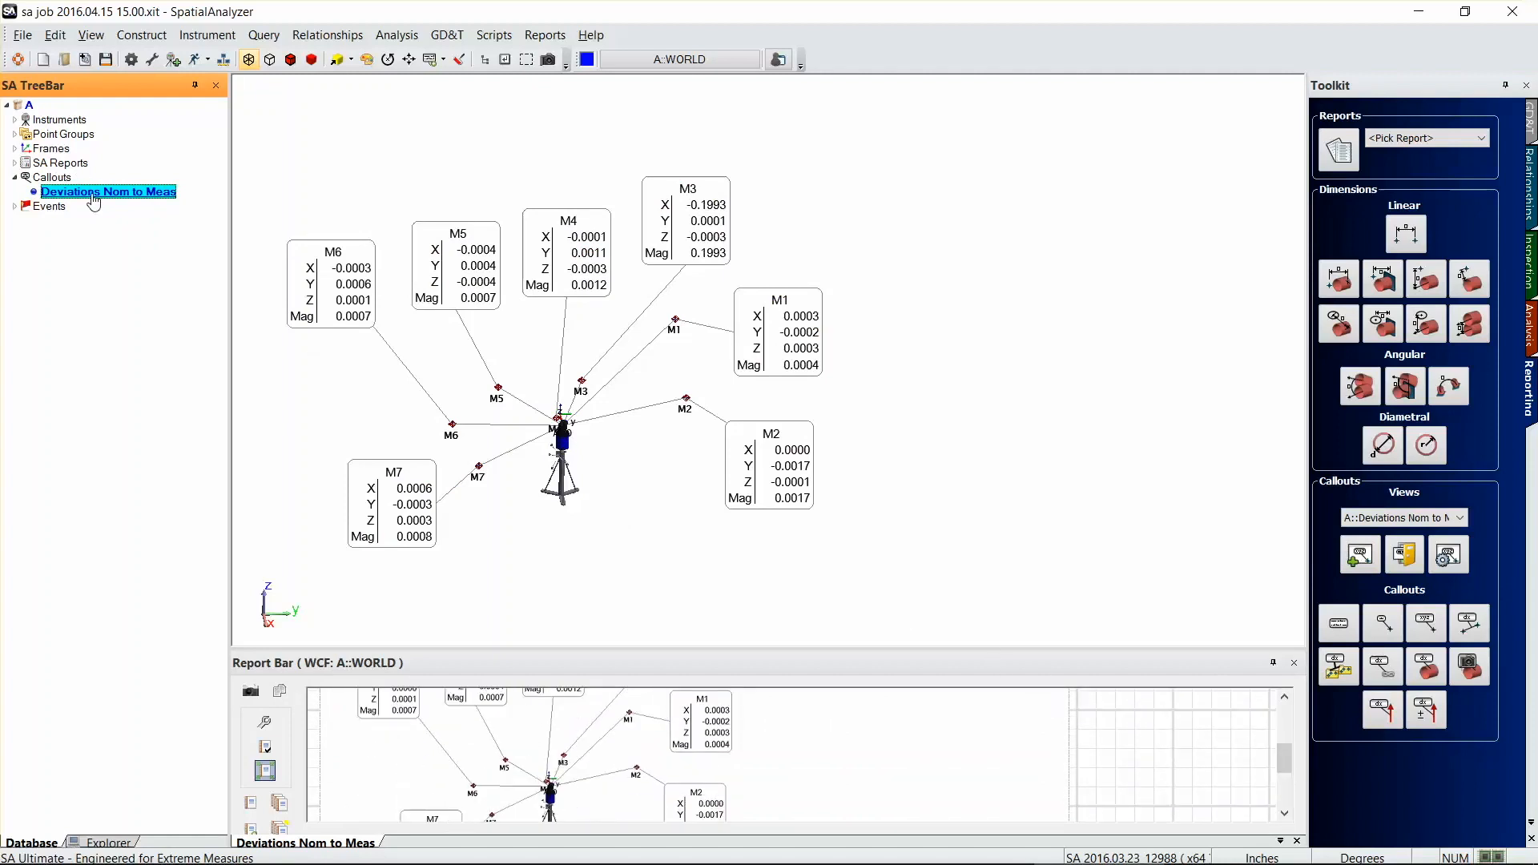
Step: Generate a Deviations Nom to Meas quick report and save it as a PDF in the home folder
right_click(108, 191)
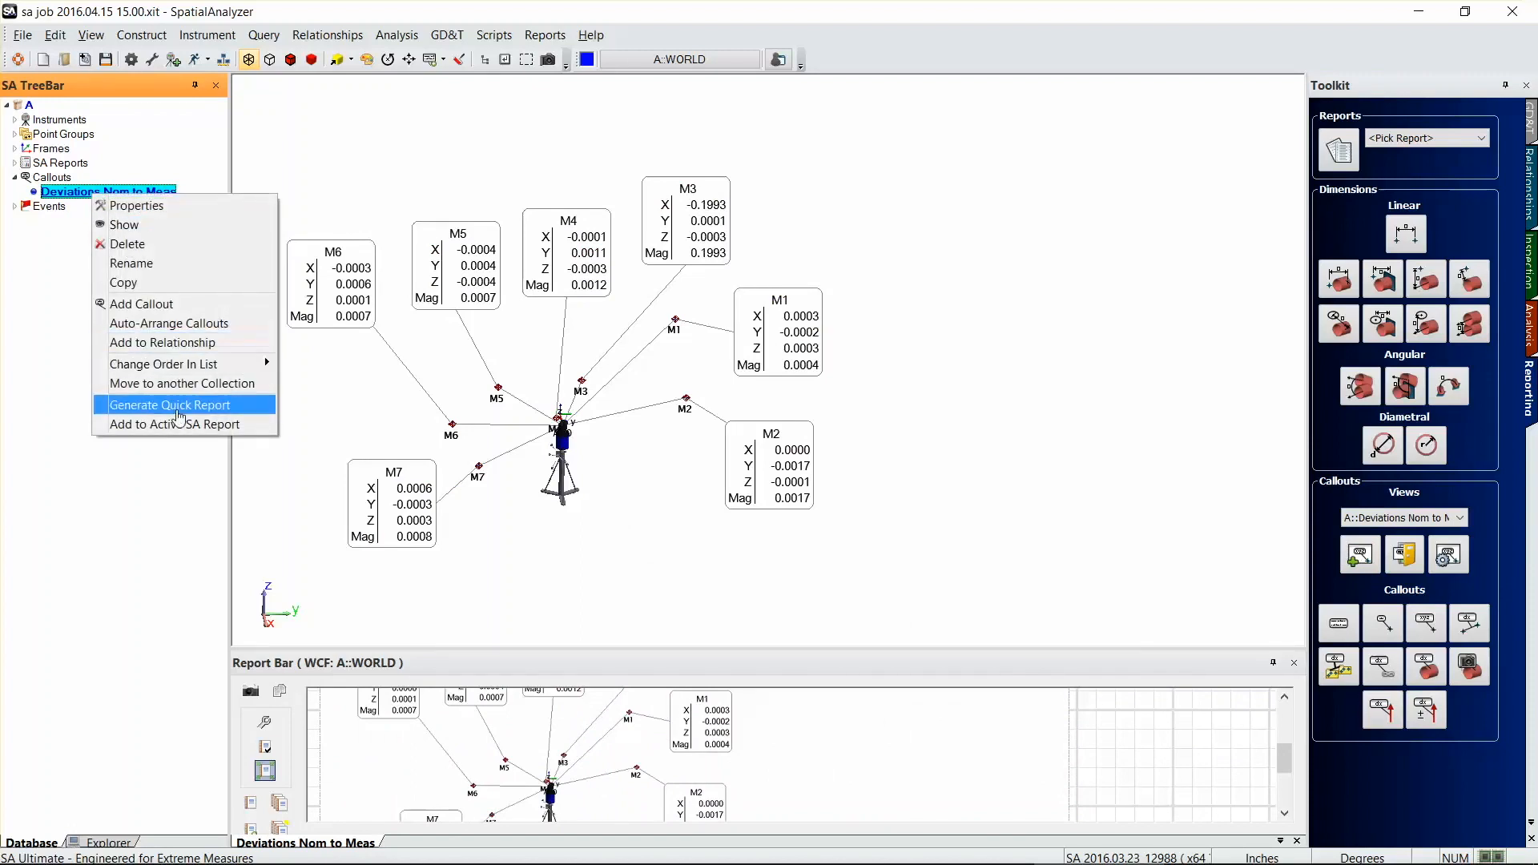
click(170, 404)
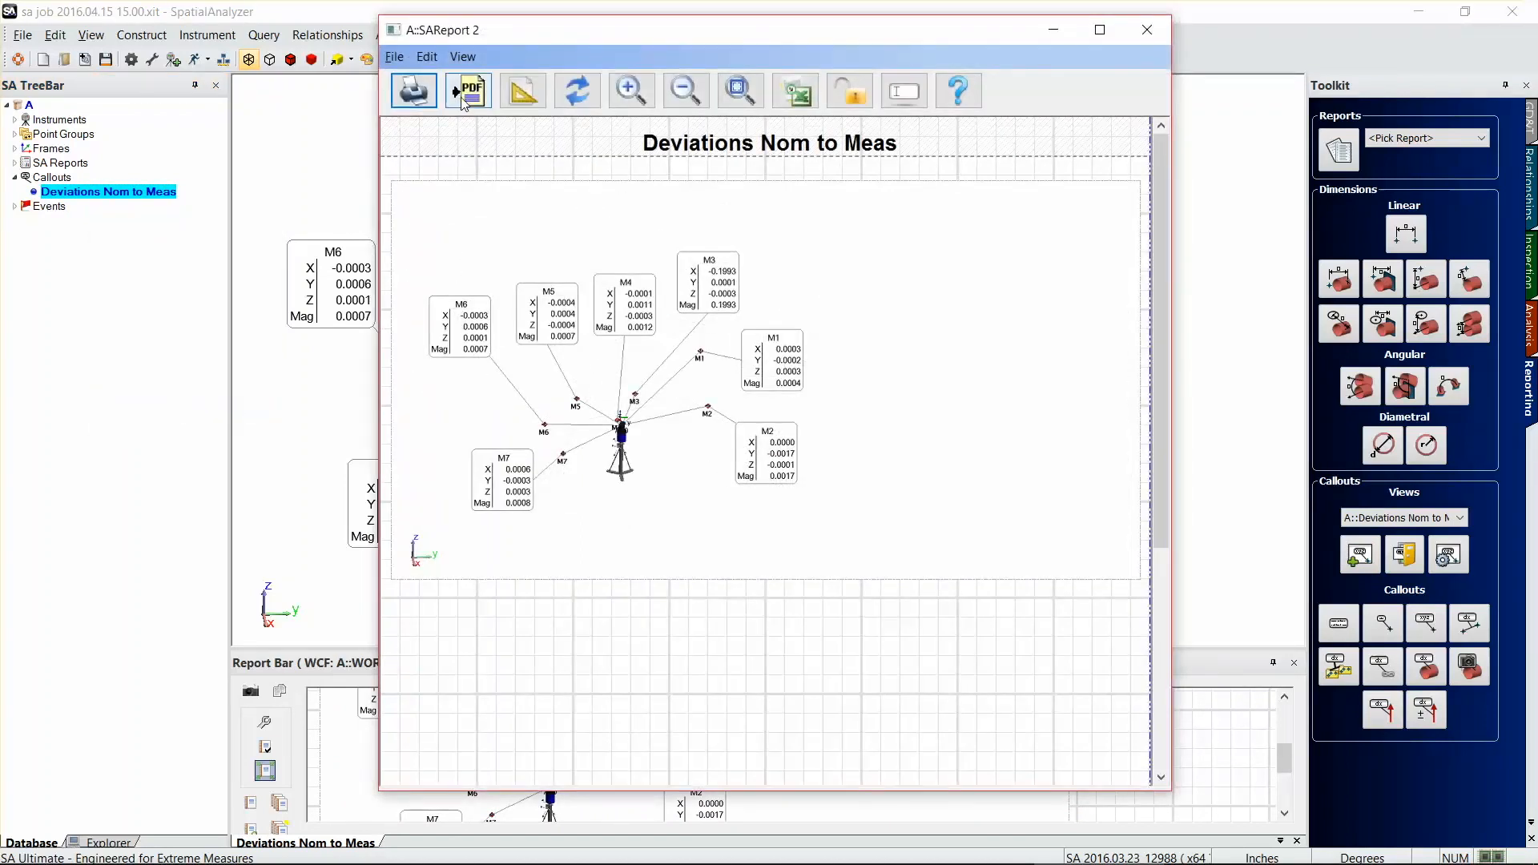
click(468, 89)
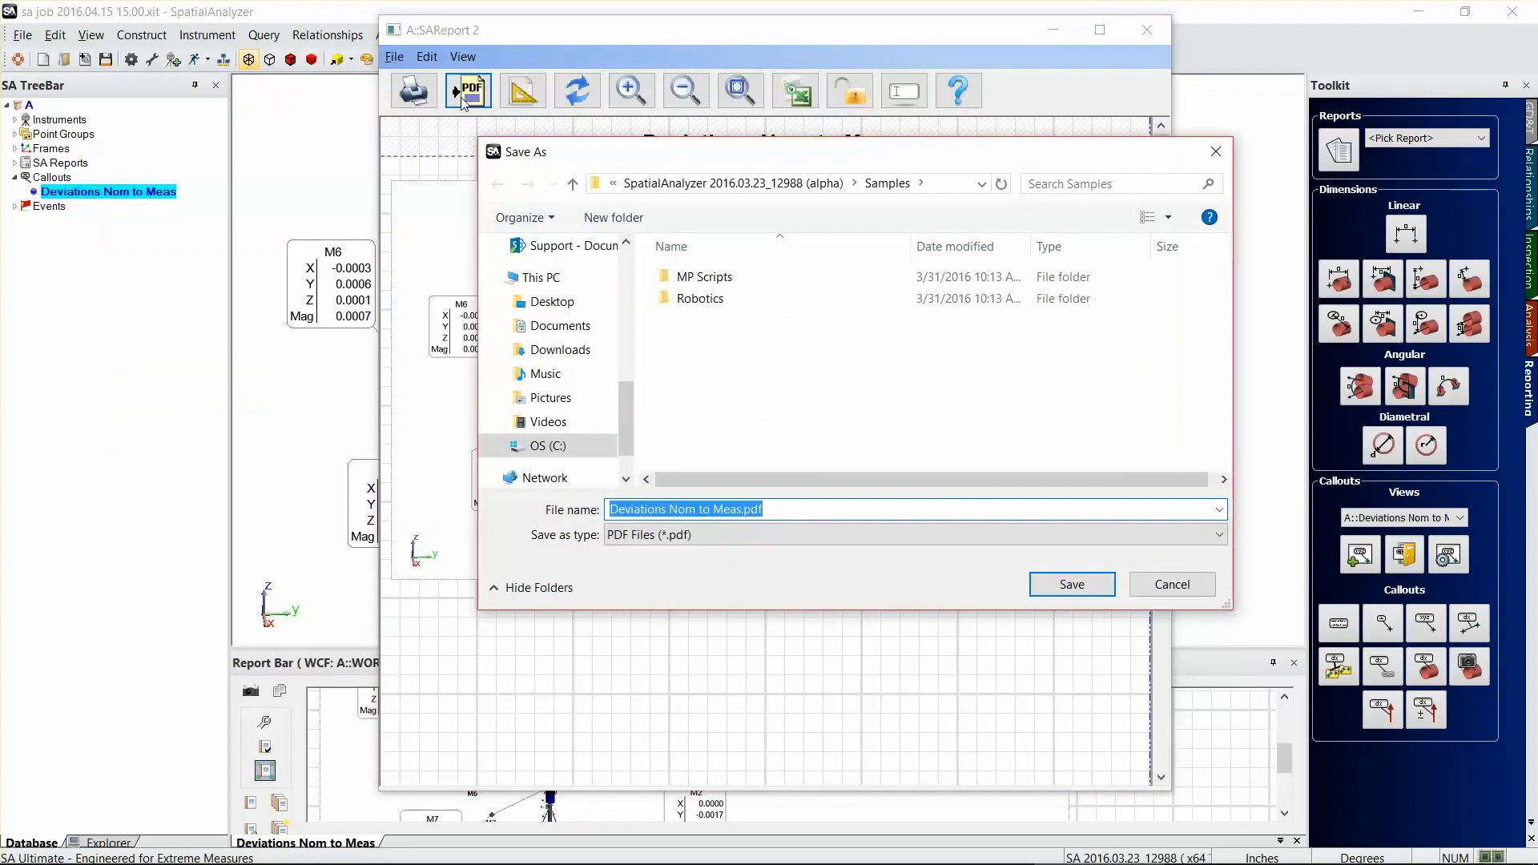
click(1071, 584)
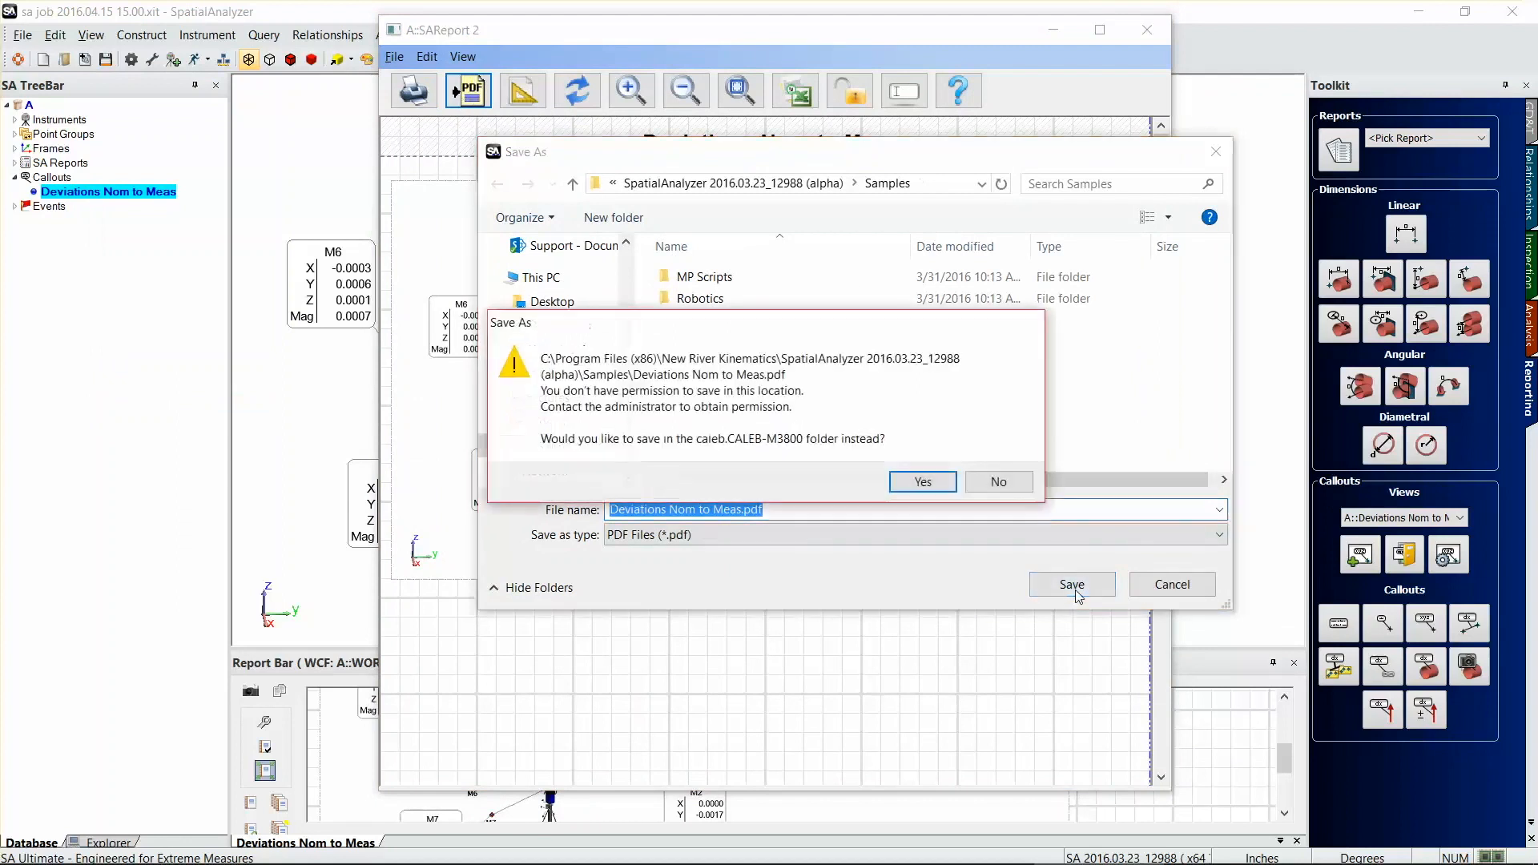
click(920, 481)
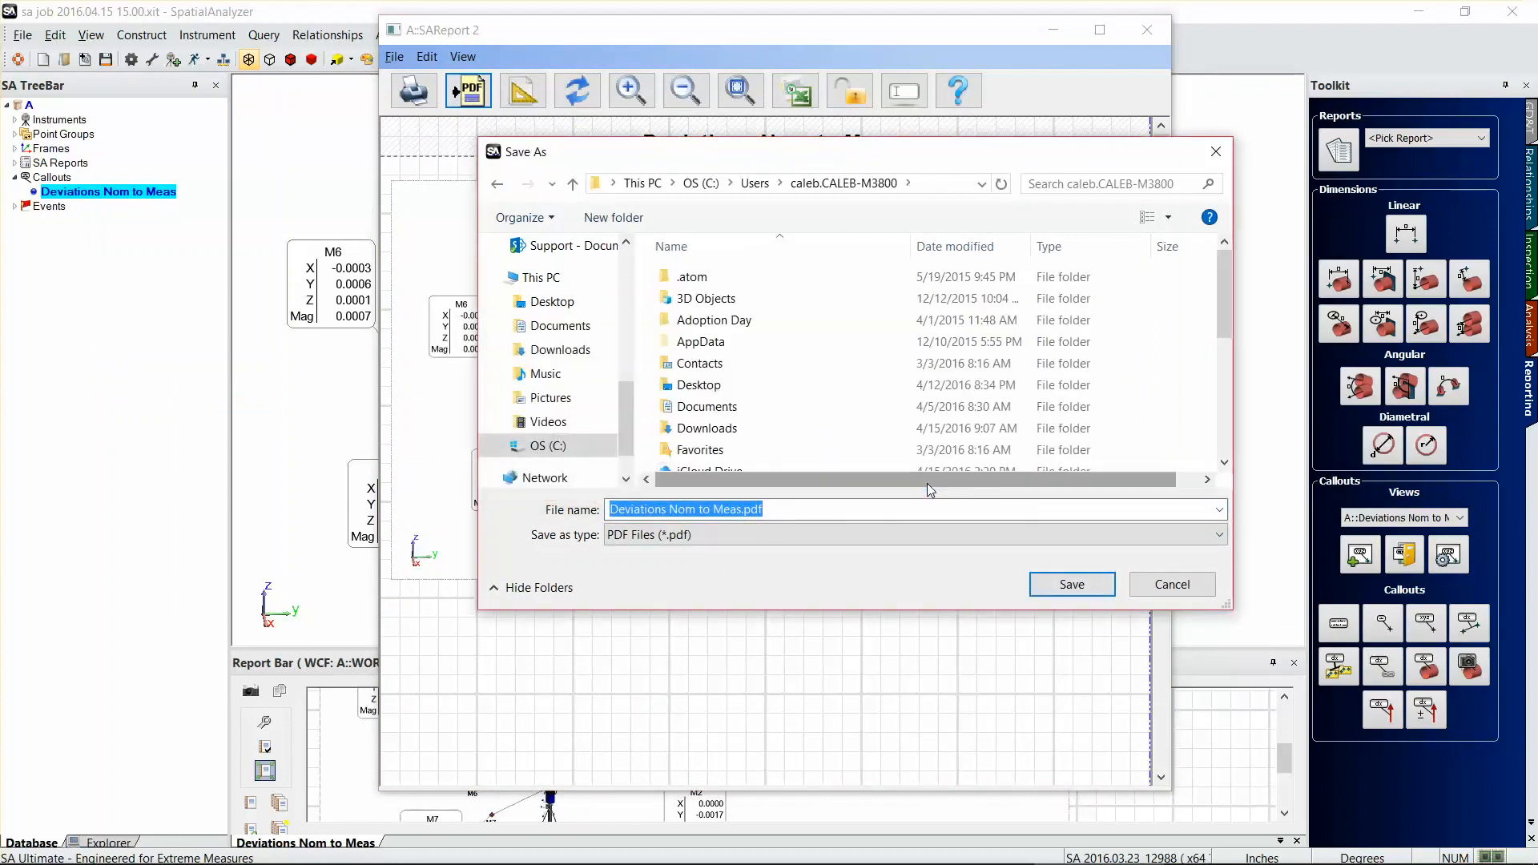
click(1070, 584)
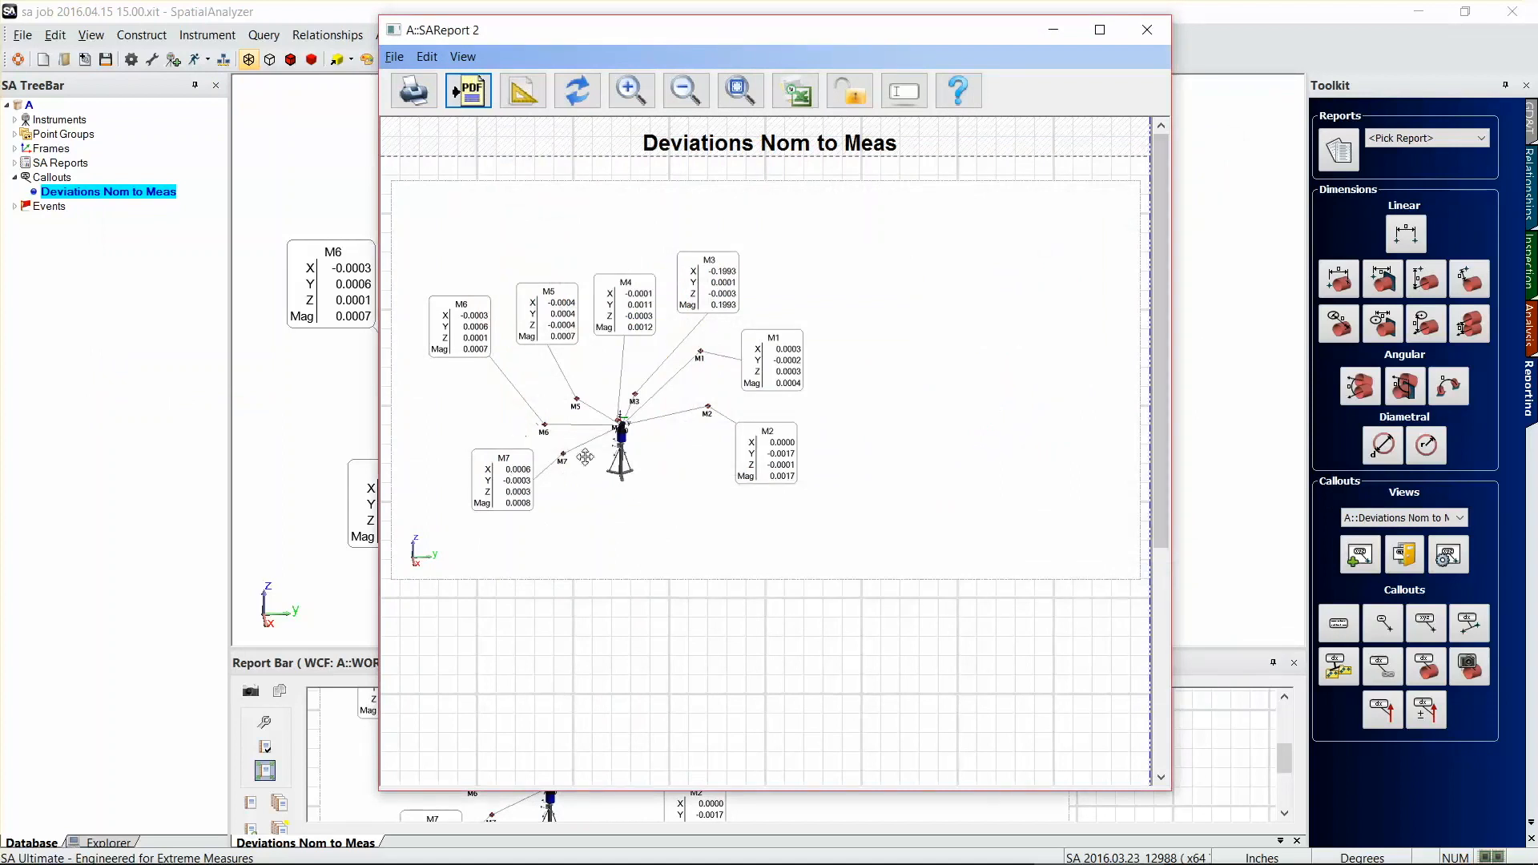